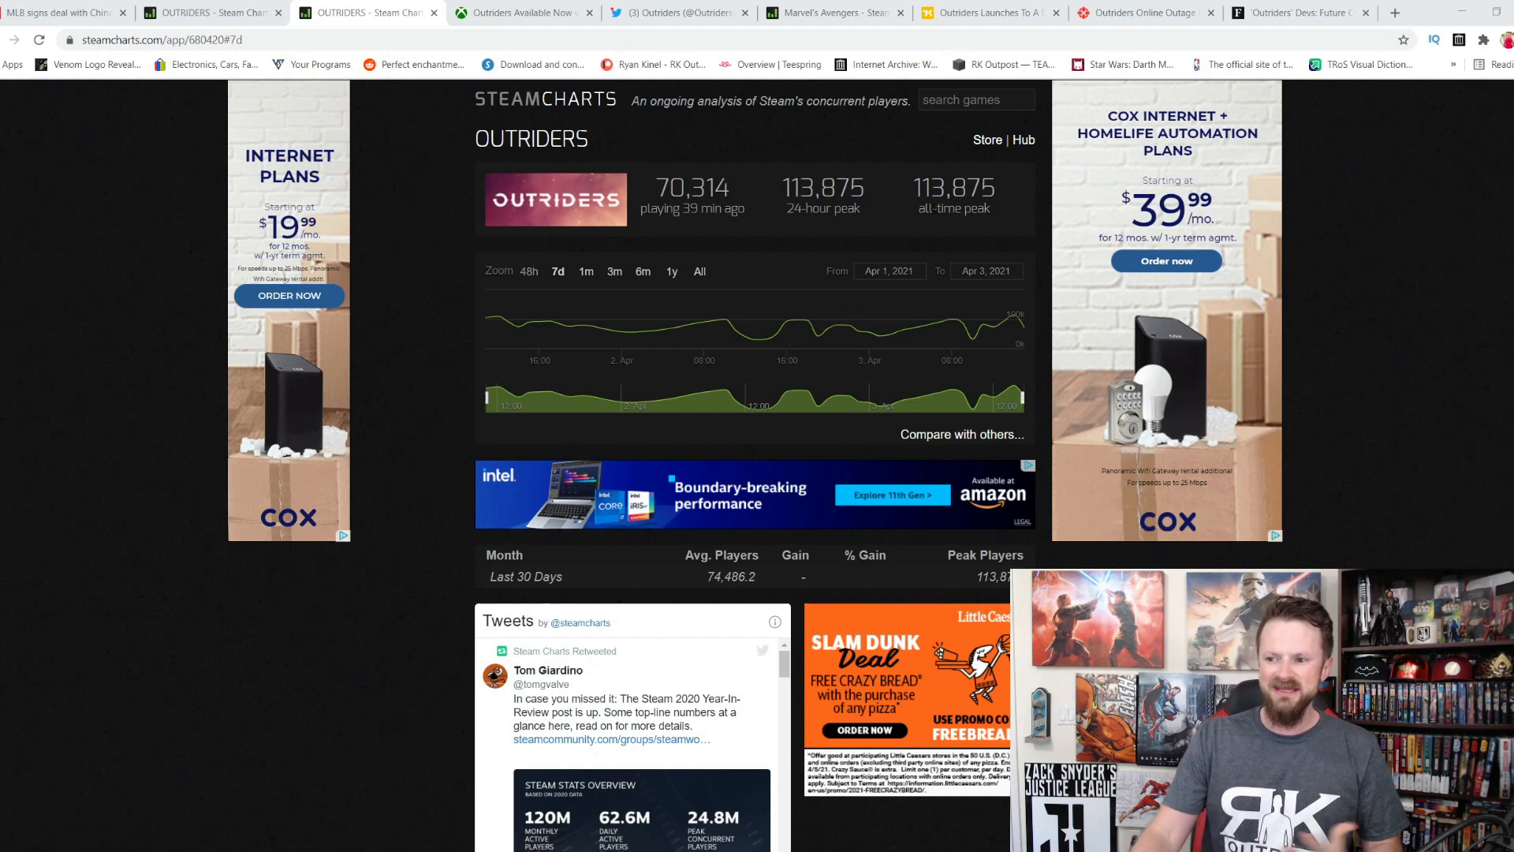
mouse_move(908, 235)
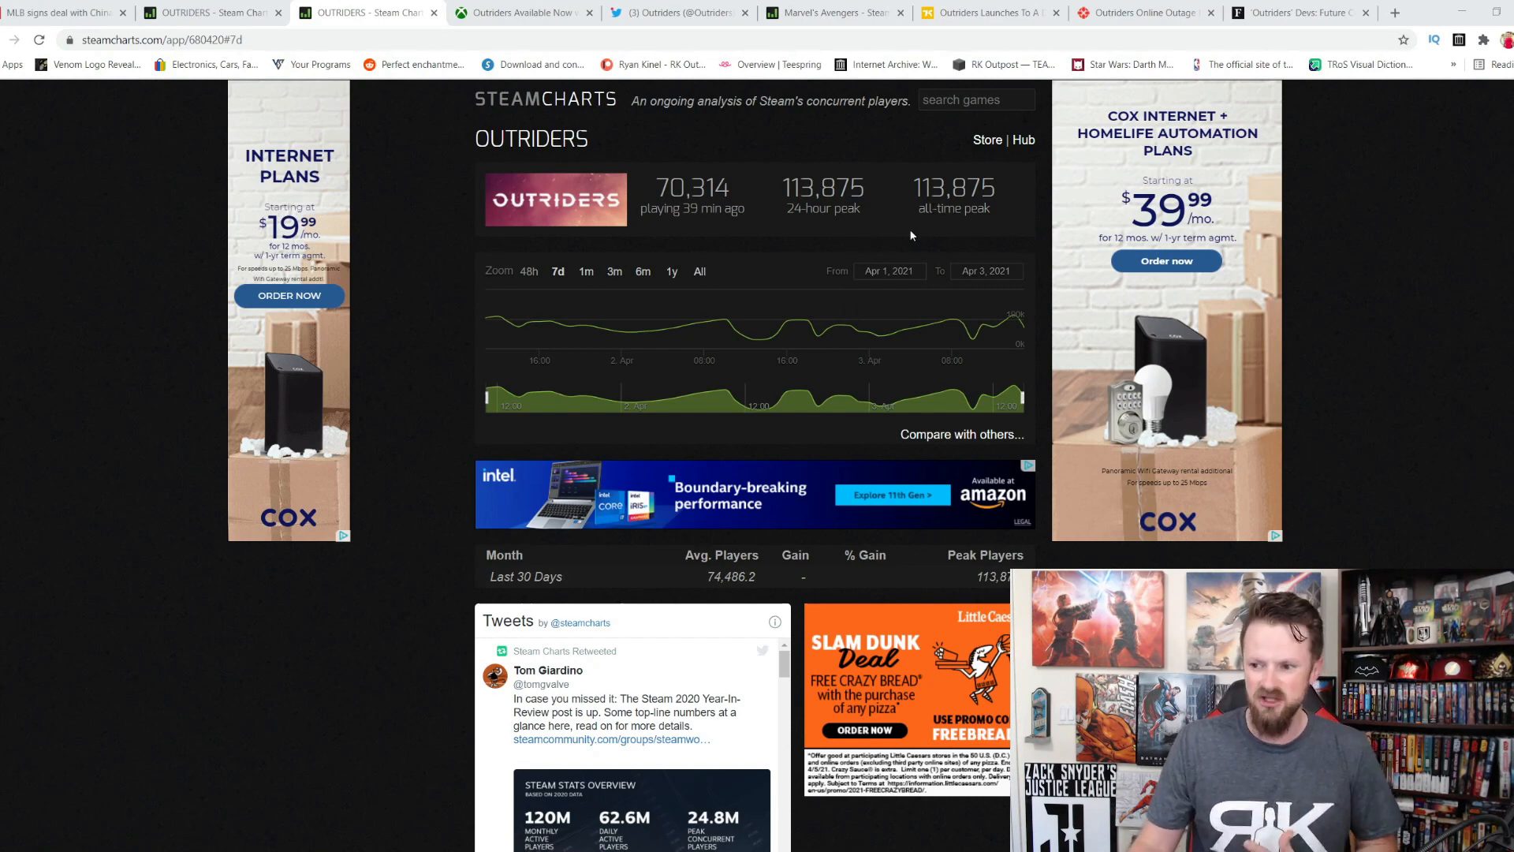
mouse_move(764, 339)
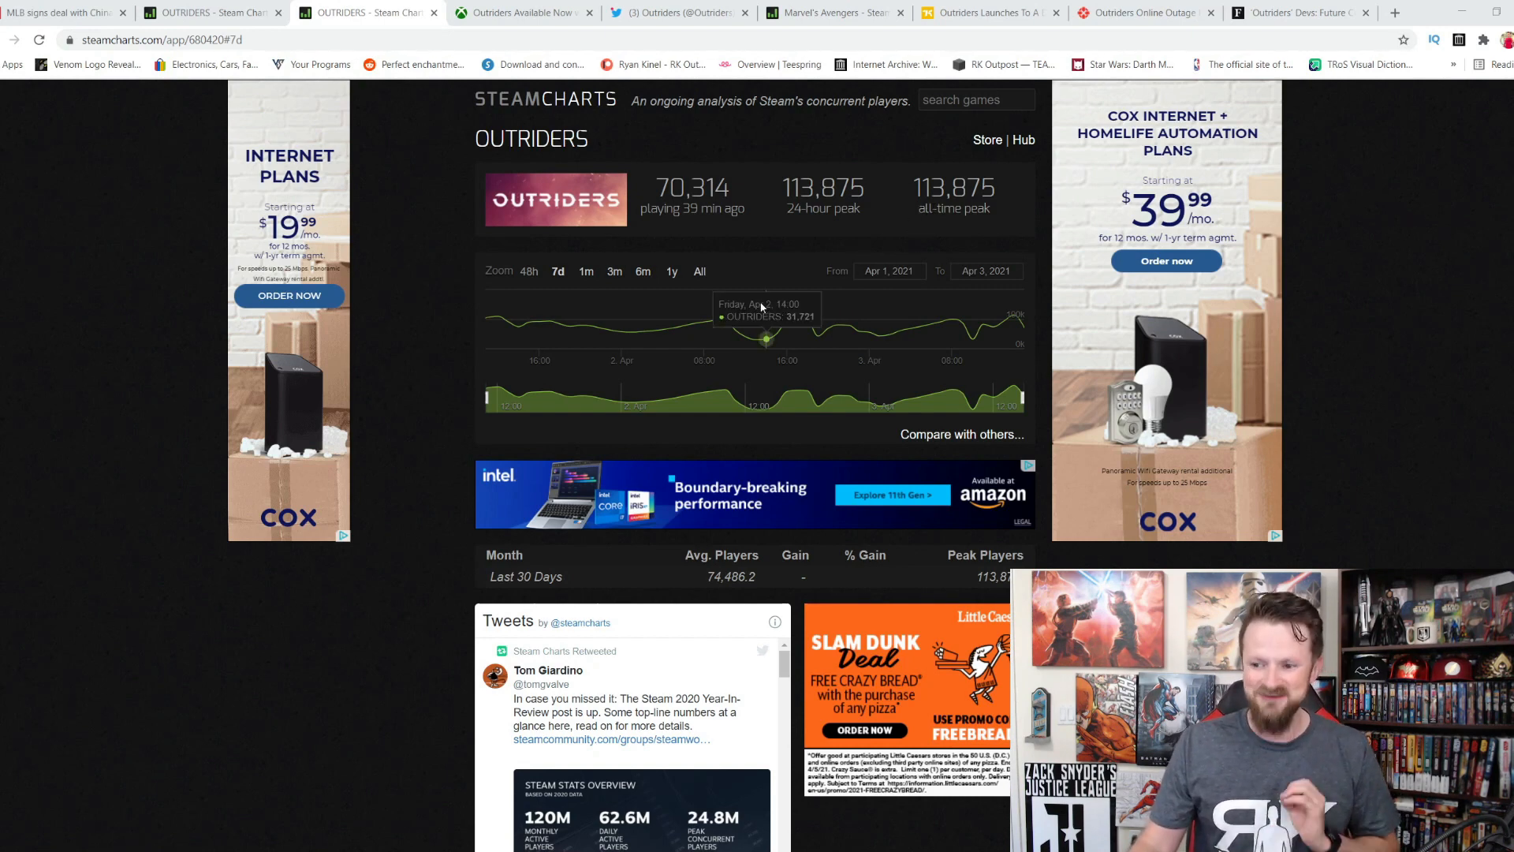
mouse_move(527, 323)
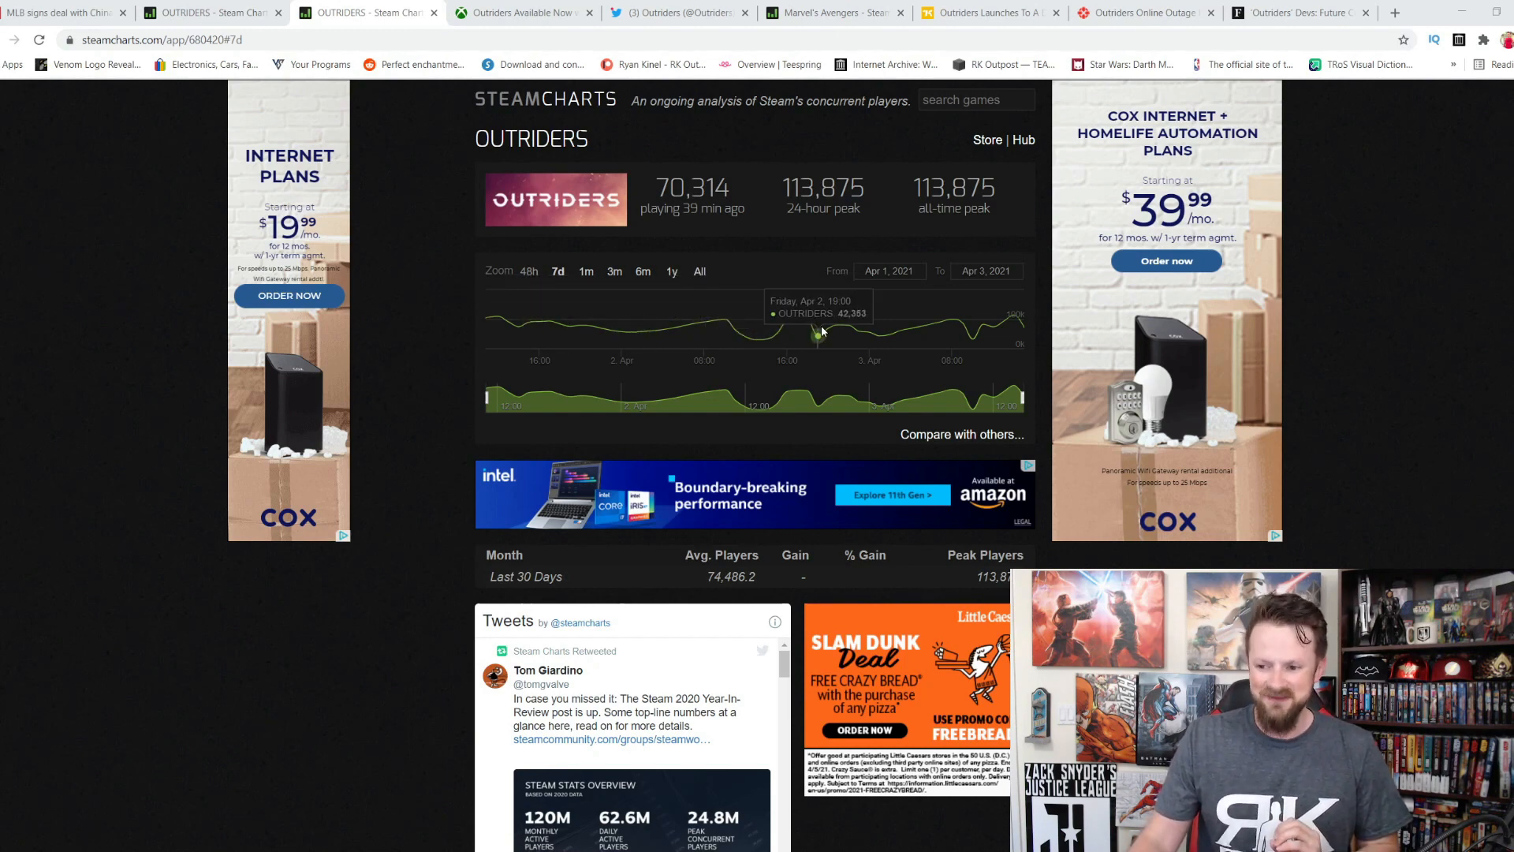
mouse_move(965, 324)
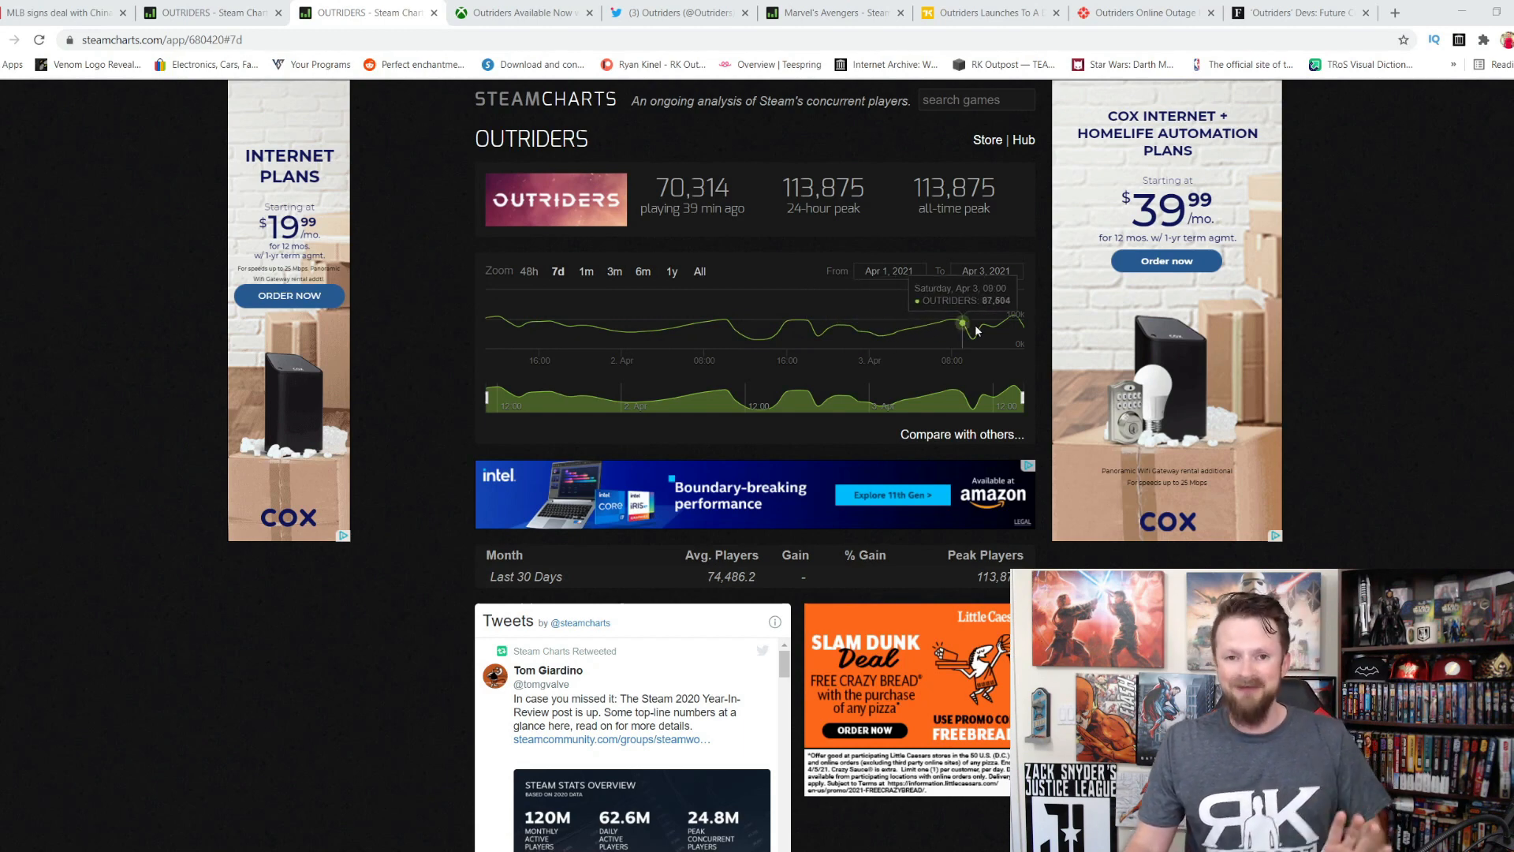
mouse_move(974, 318)
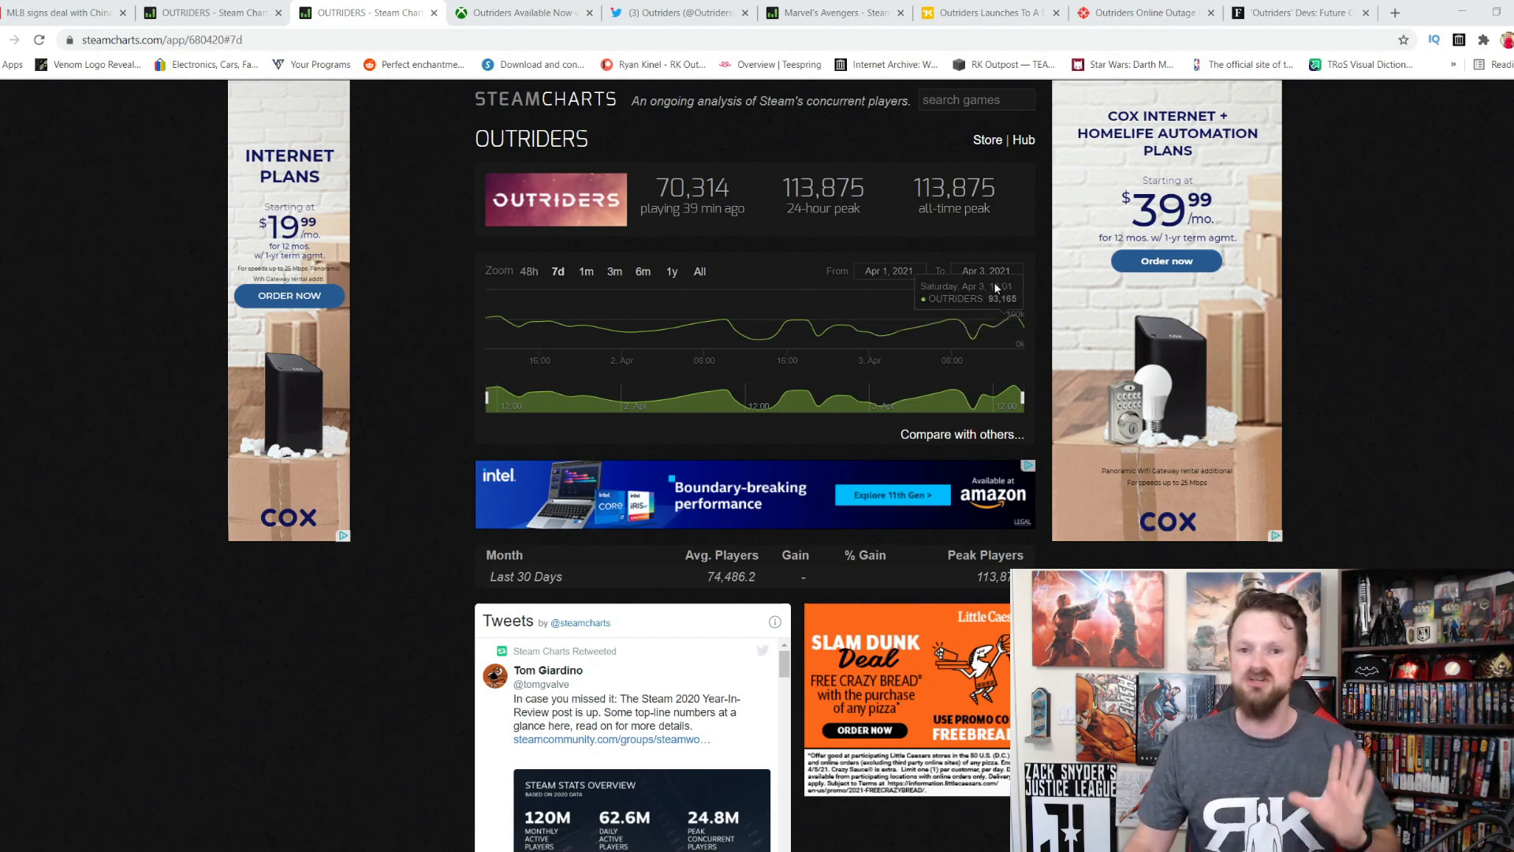
mouse_move(815, 243)
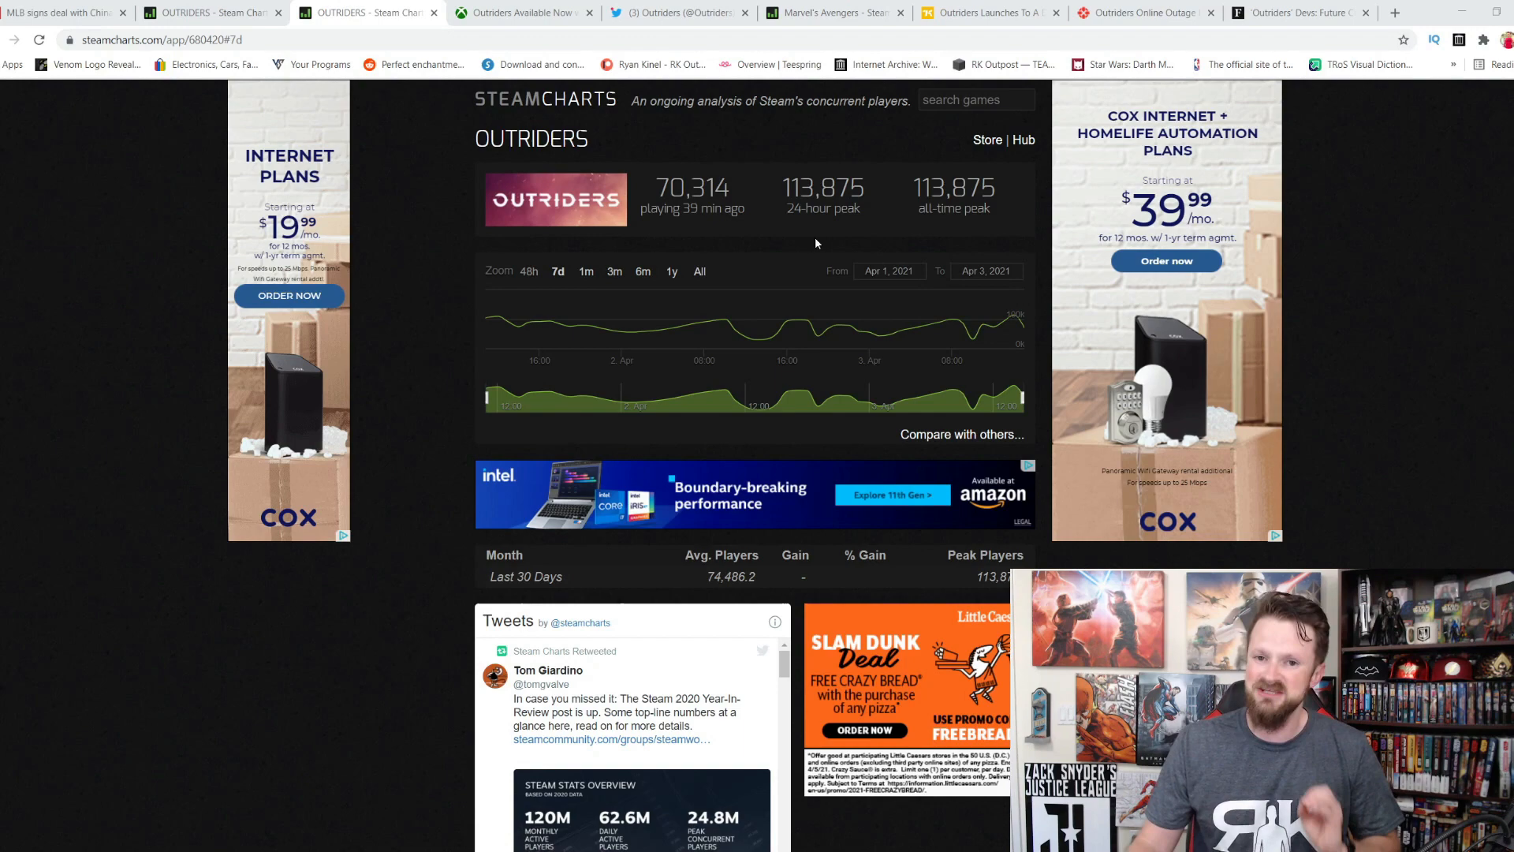
Step: Read down the Outriders timeline to the Apr 2 server-restart tweets, then move to the Kotaku article
click(678, 13)
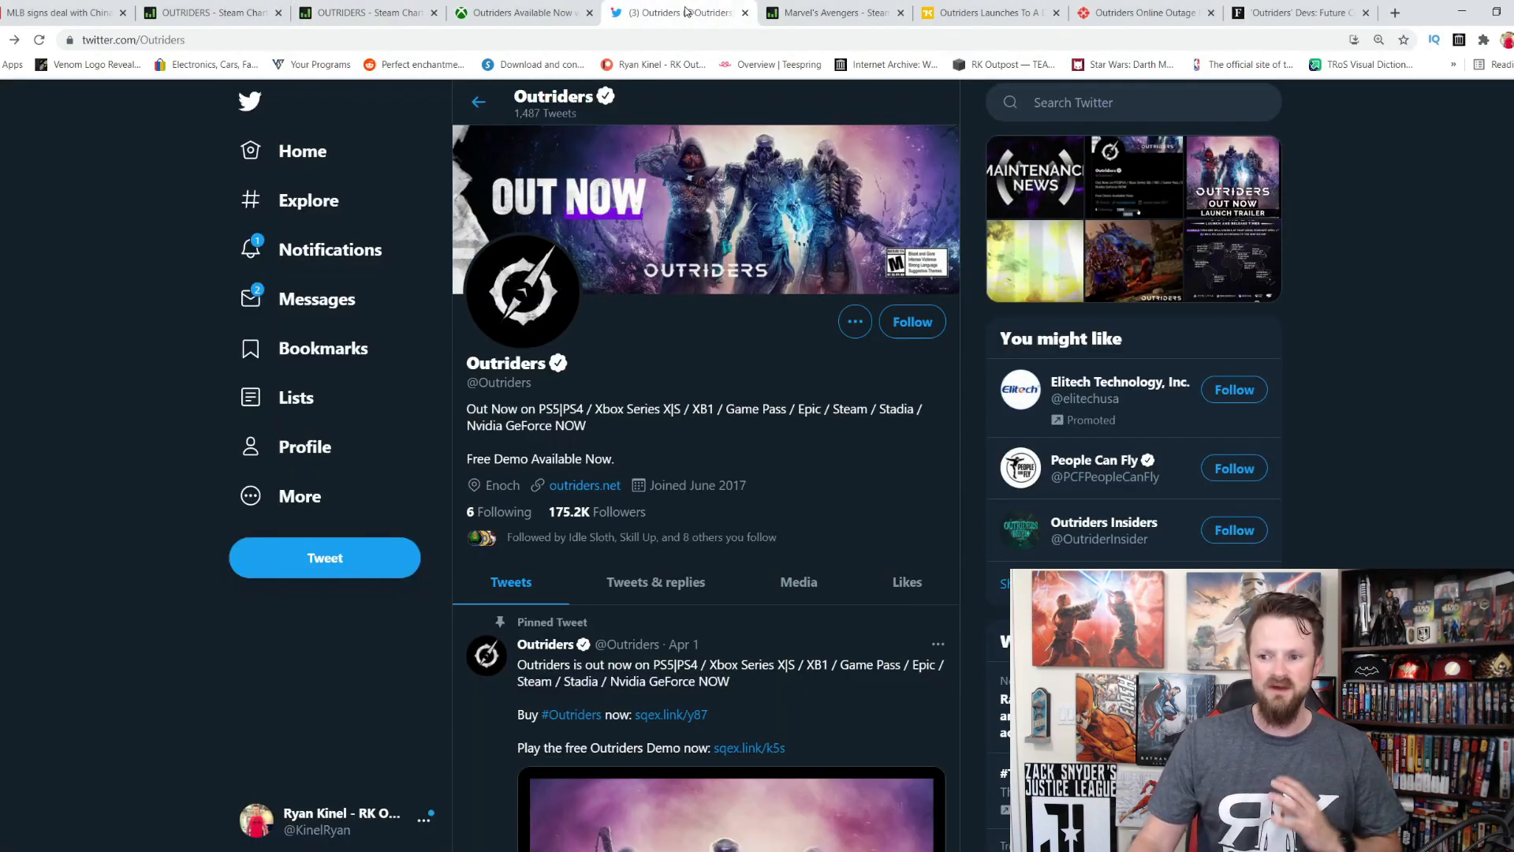
scroll(down, 3)
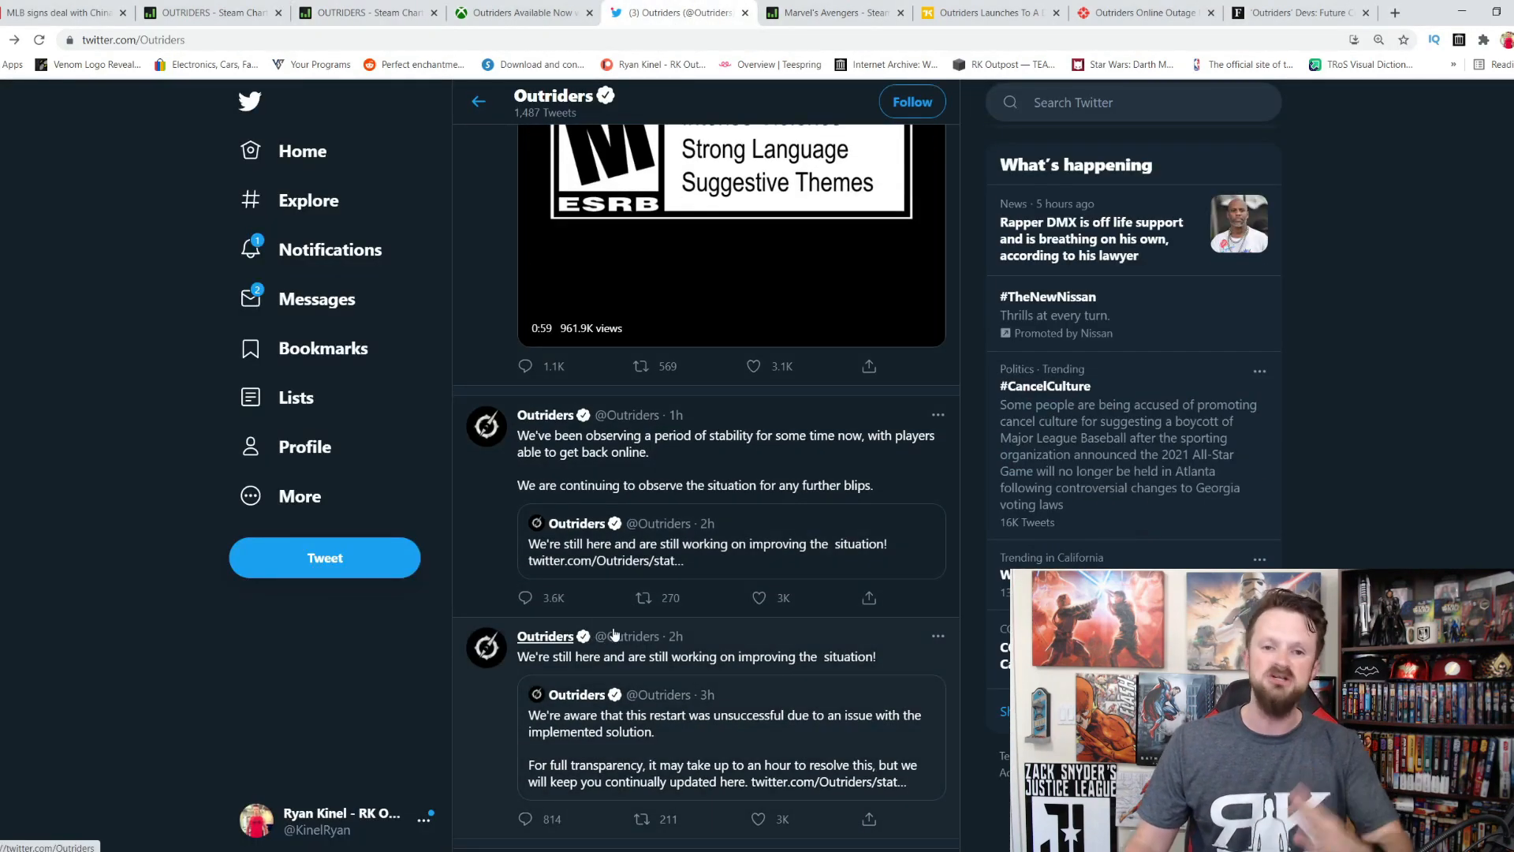
scroll(down, 3)
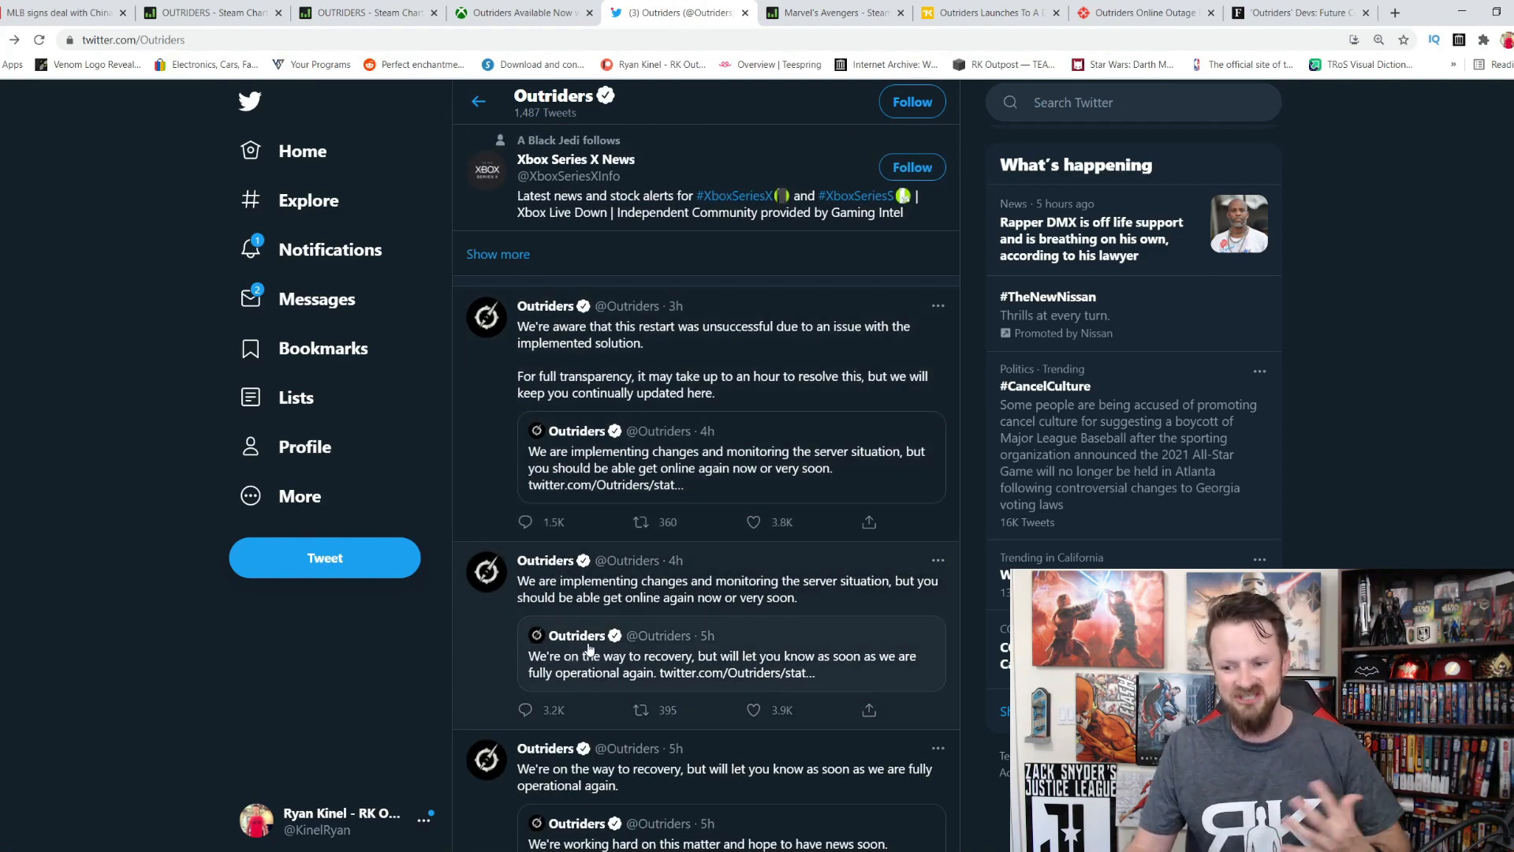
scroll(down, 3)
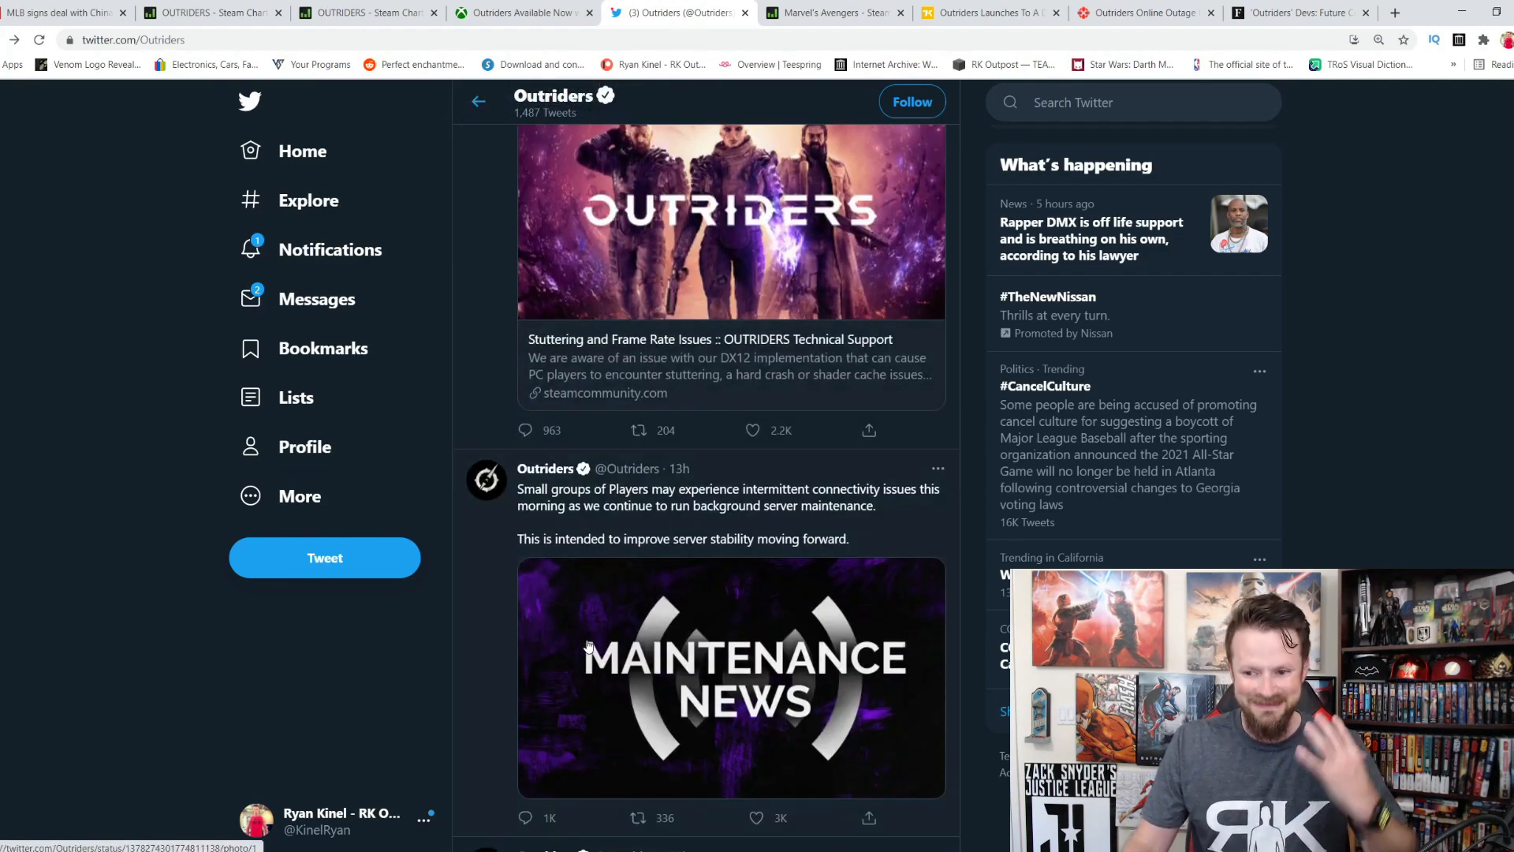
scroll(down, 3)
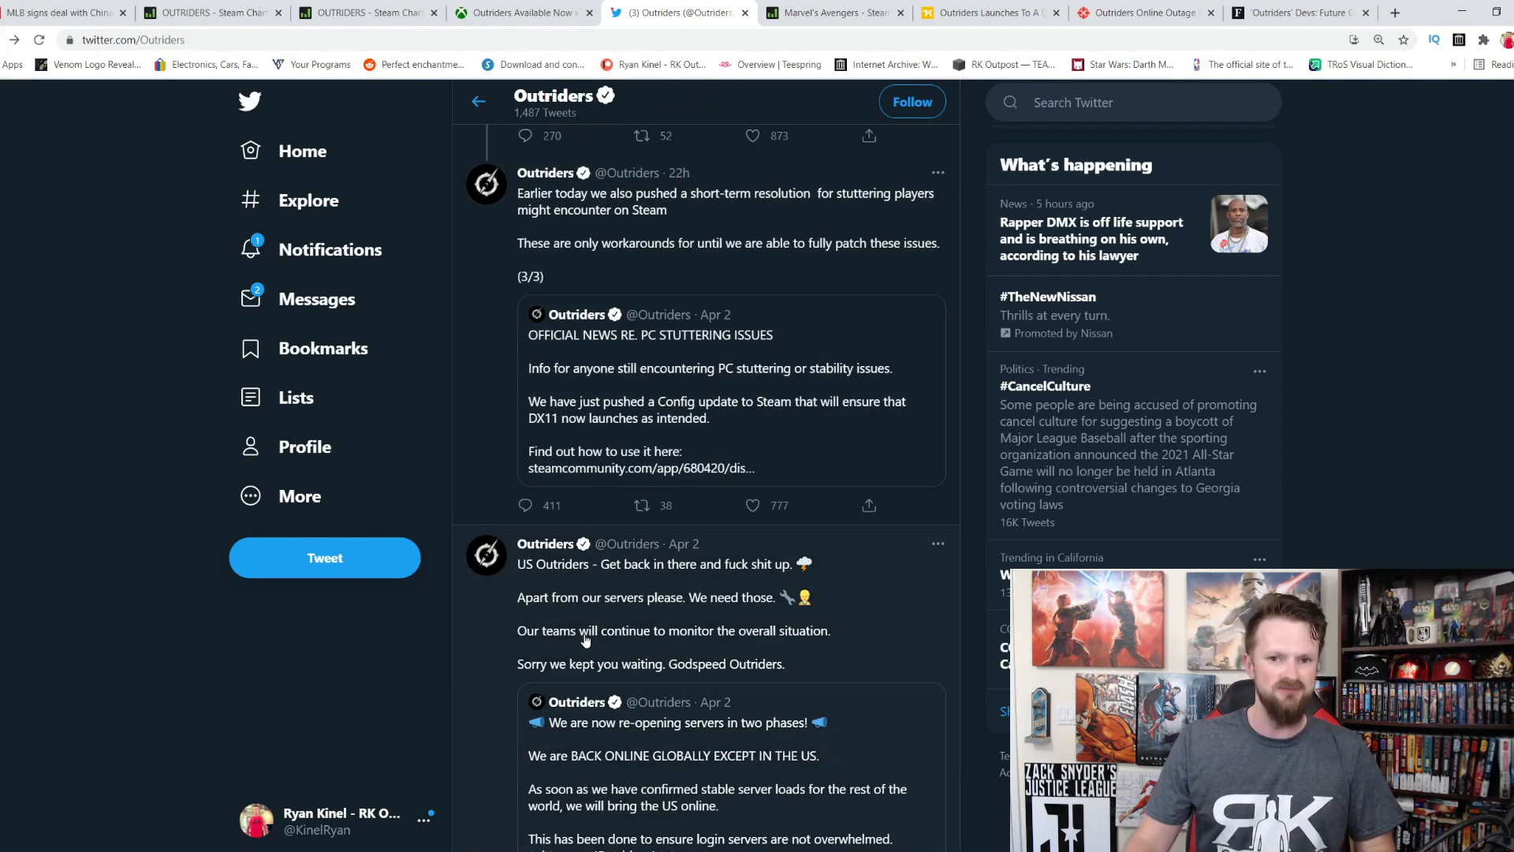
scroll(down, 3)
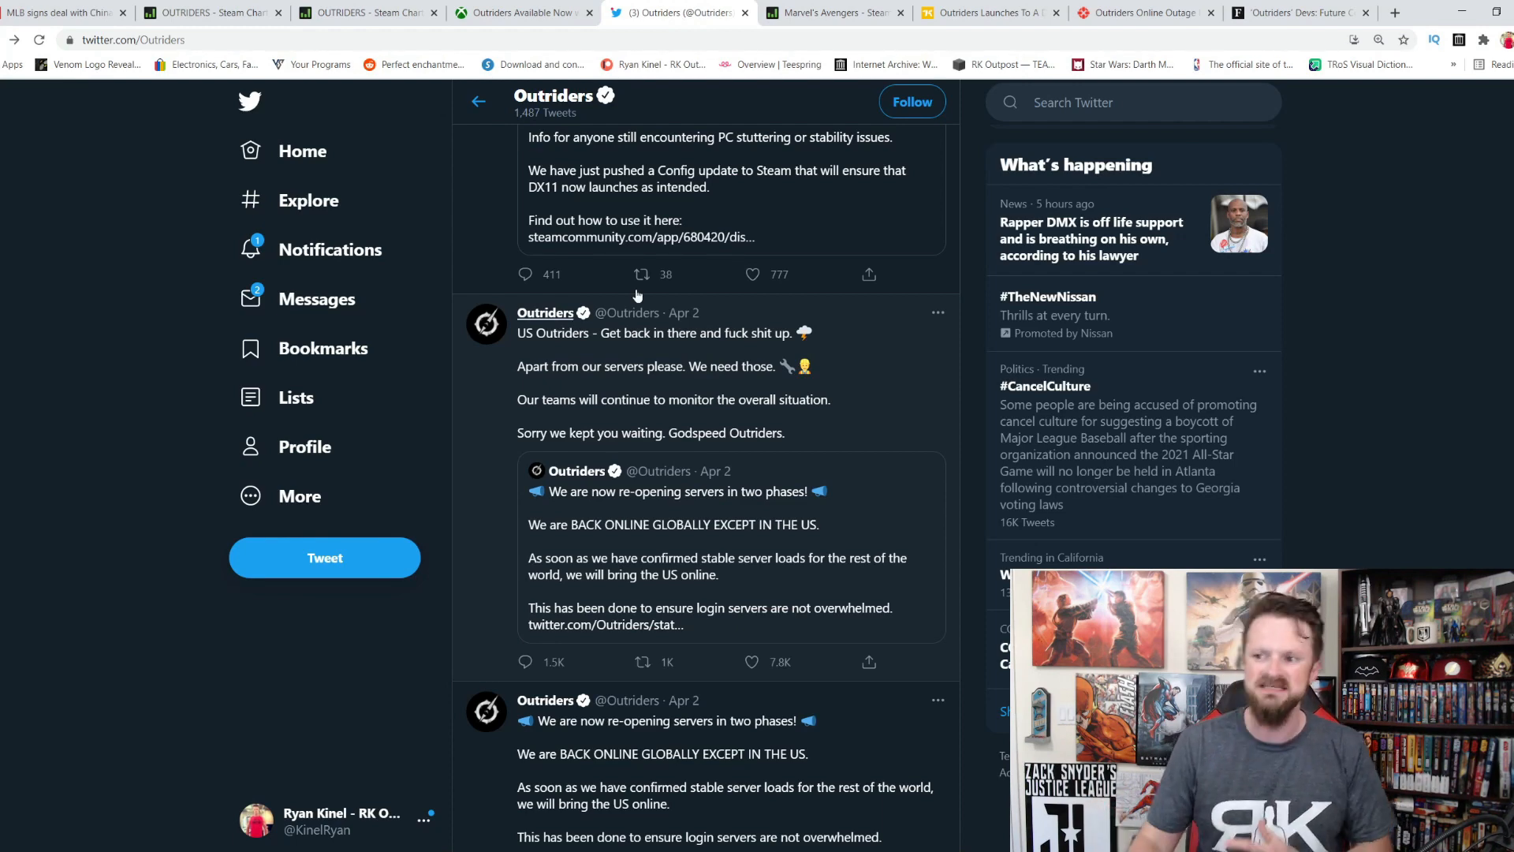
click(984, 12)
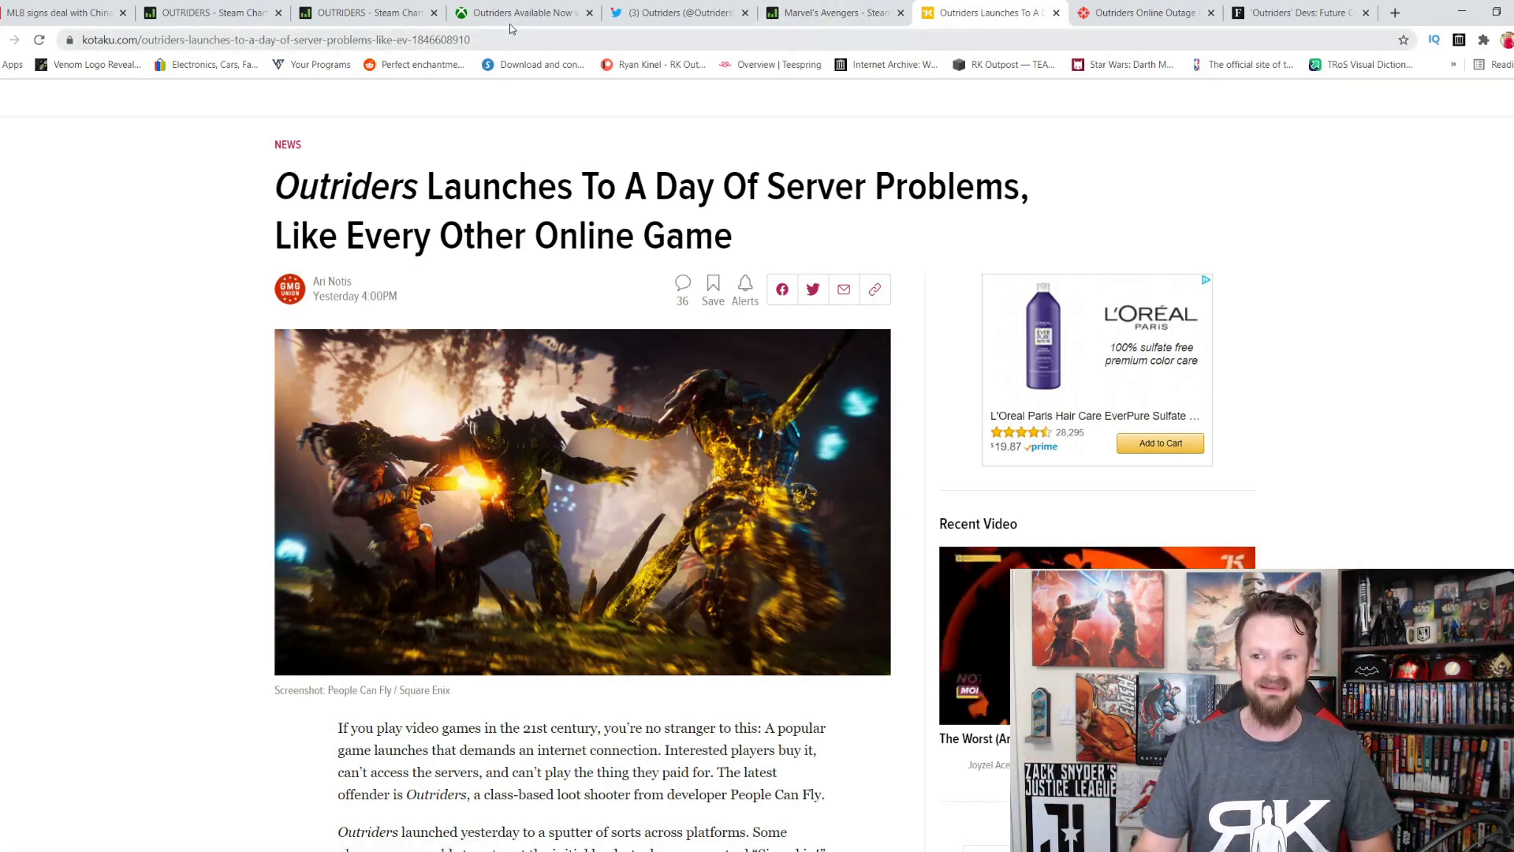
mouse_move(678, 13)
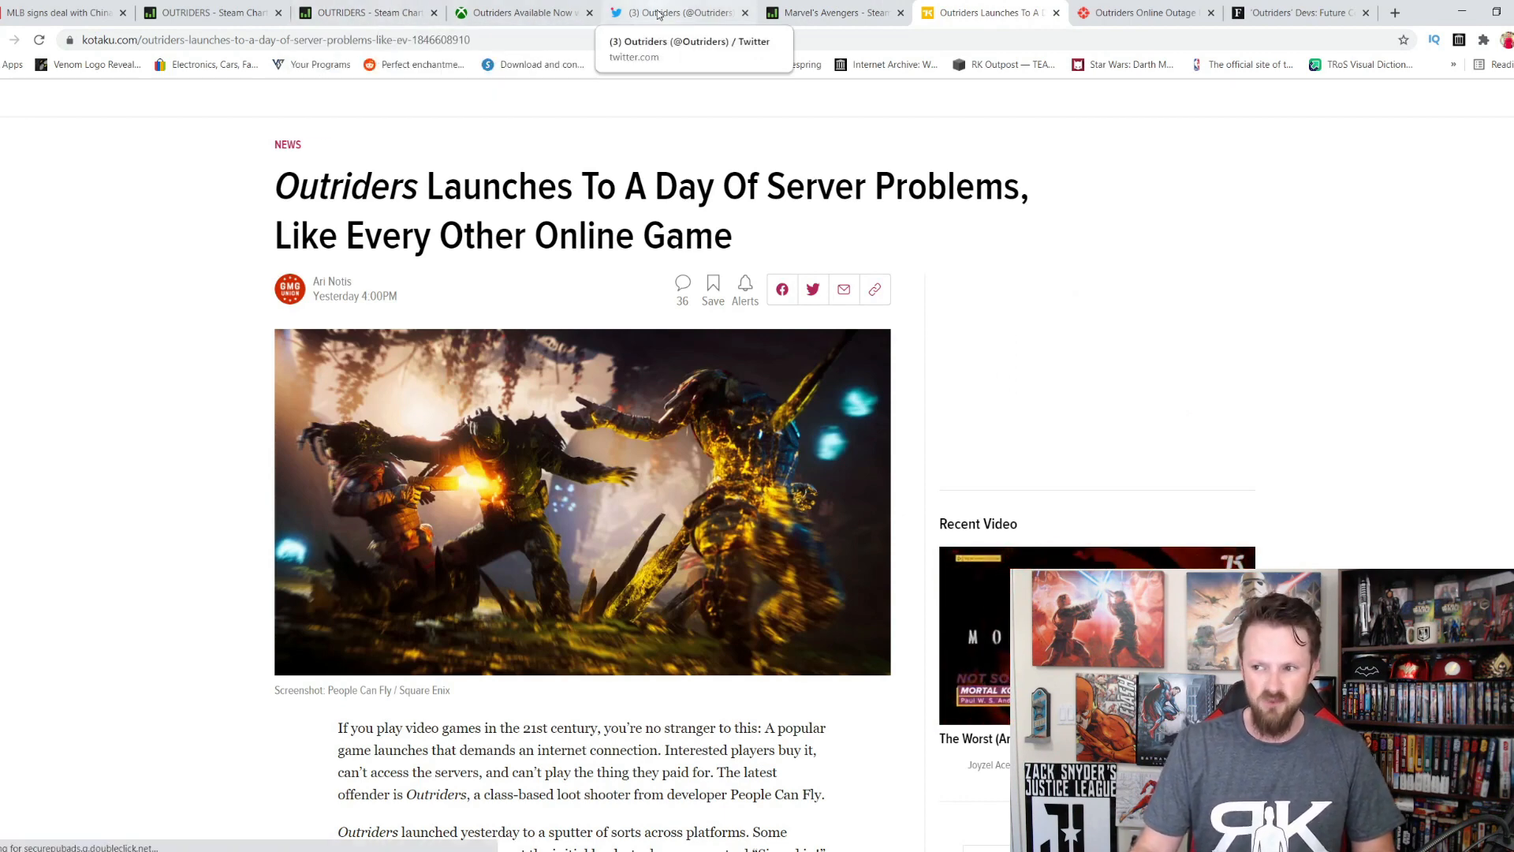
Step: Return to the Outriders SteamCharts page showing 70,314 players and a 113,875 peak
click(676, 13)
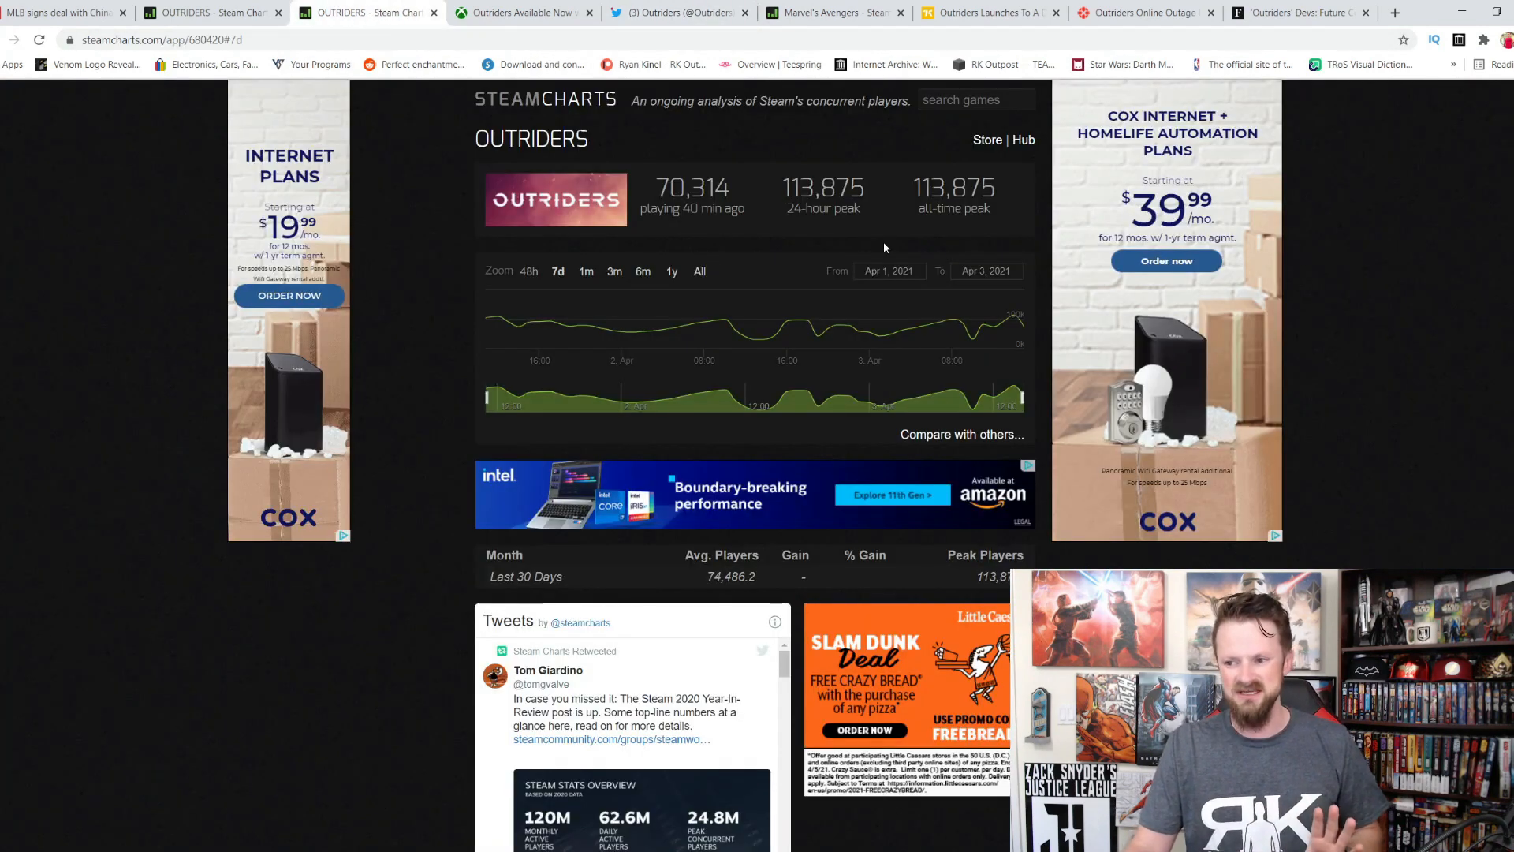
mouse_move(955, 240)
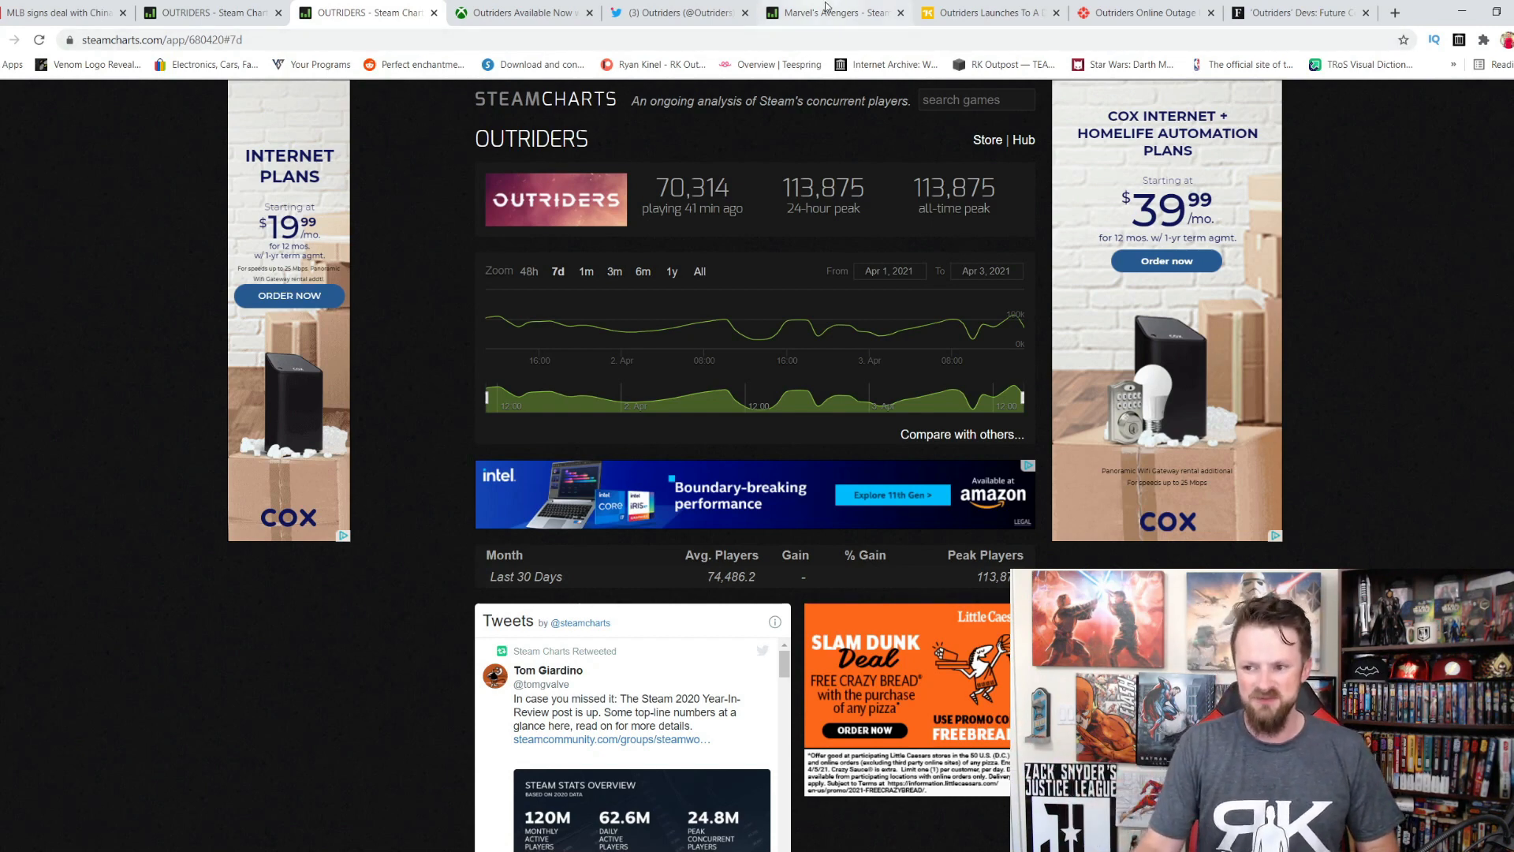
click(833, 13)
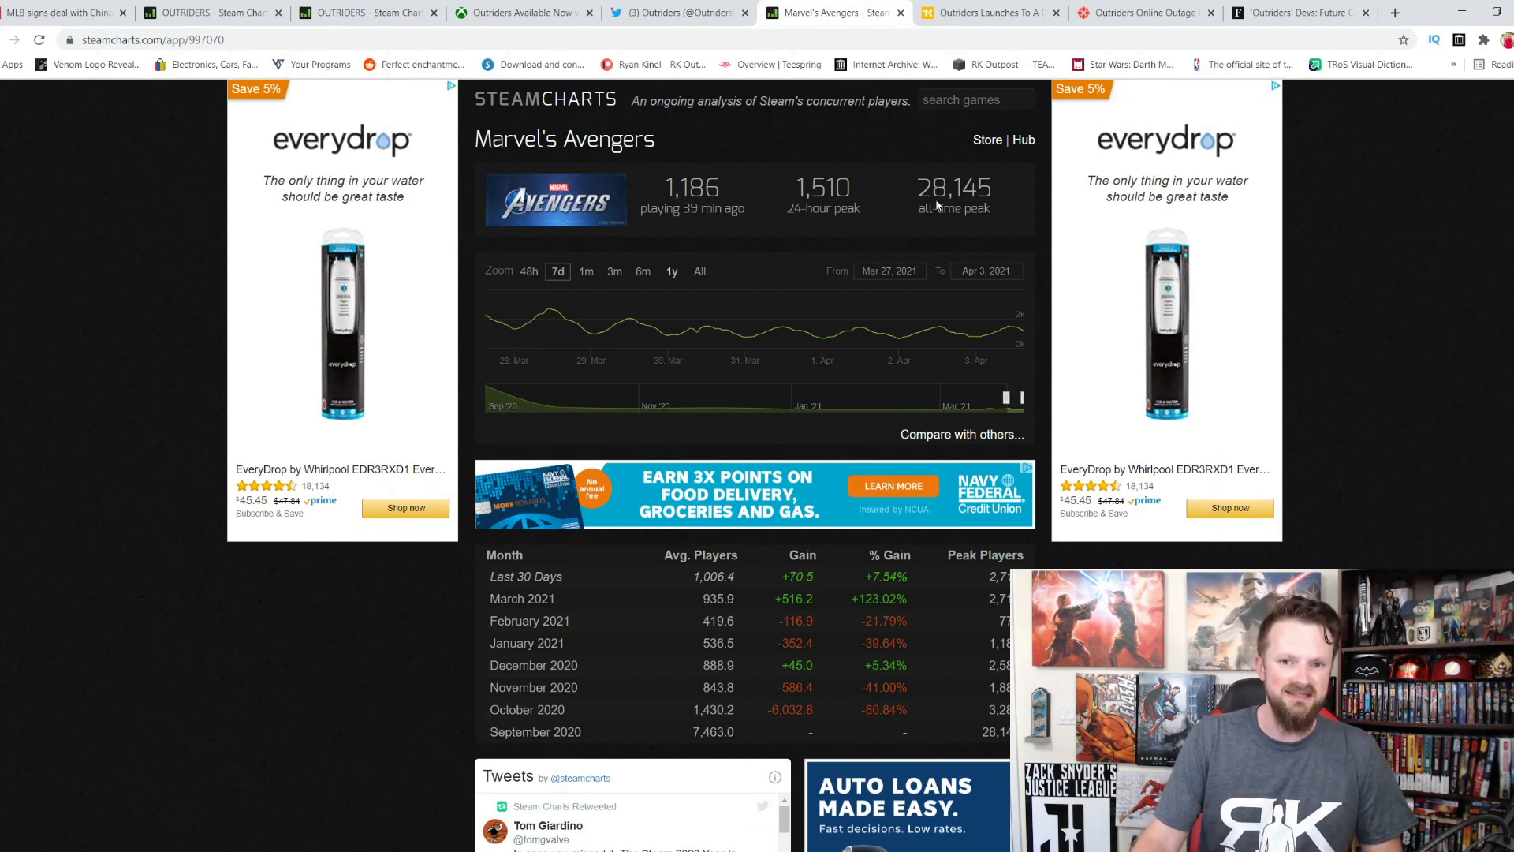
click(368, 13)
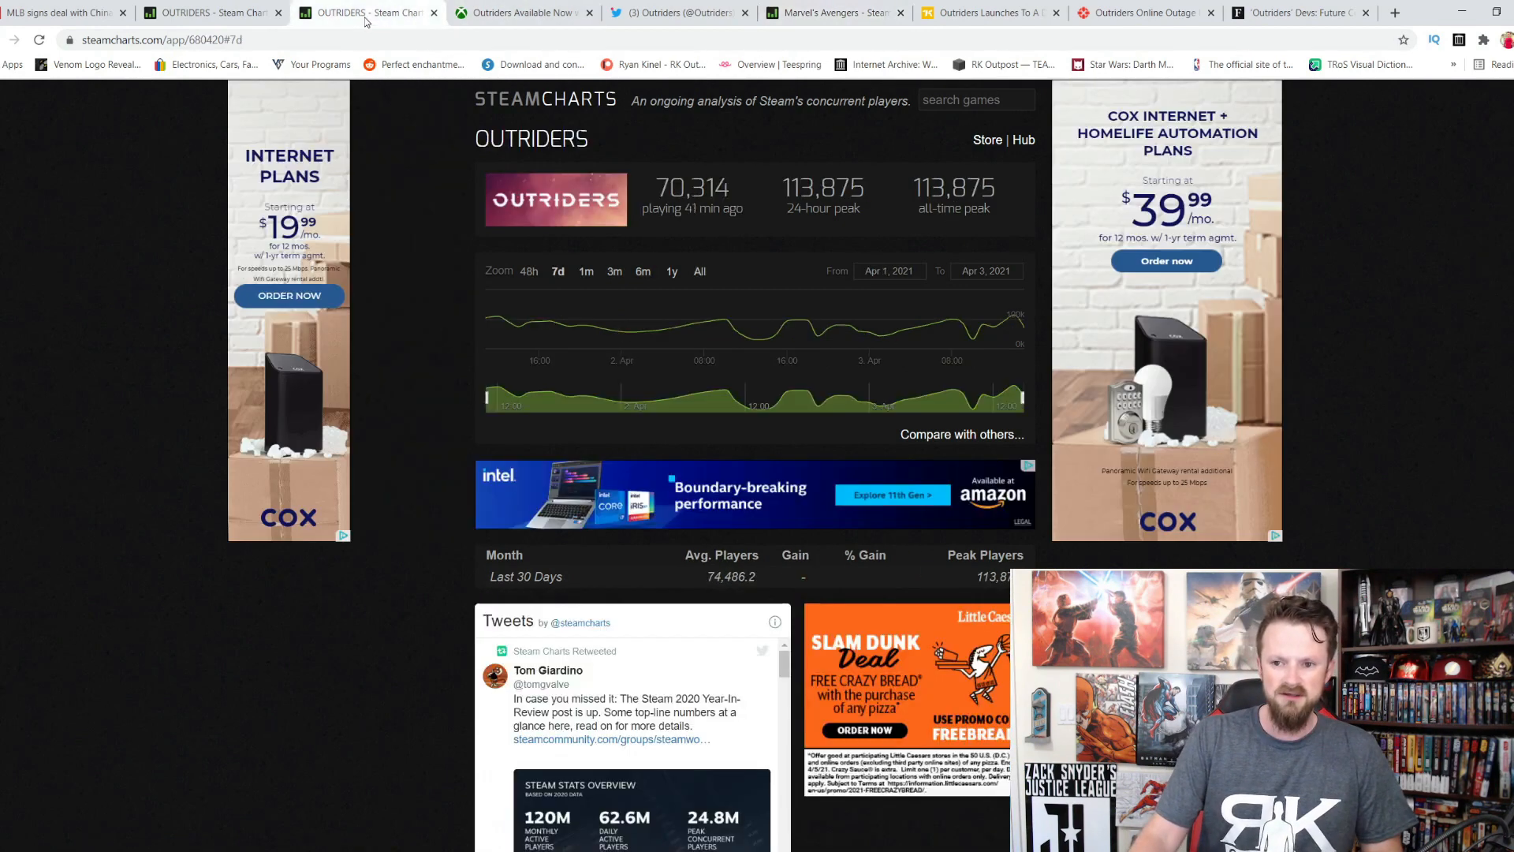
mouse_move(848, 12)
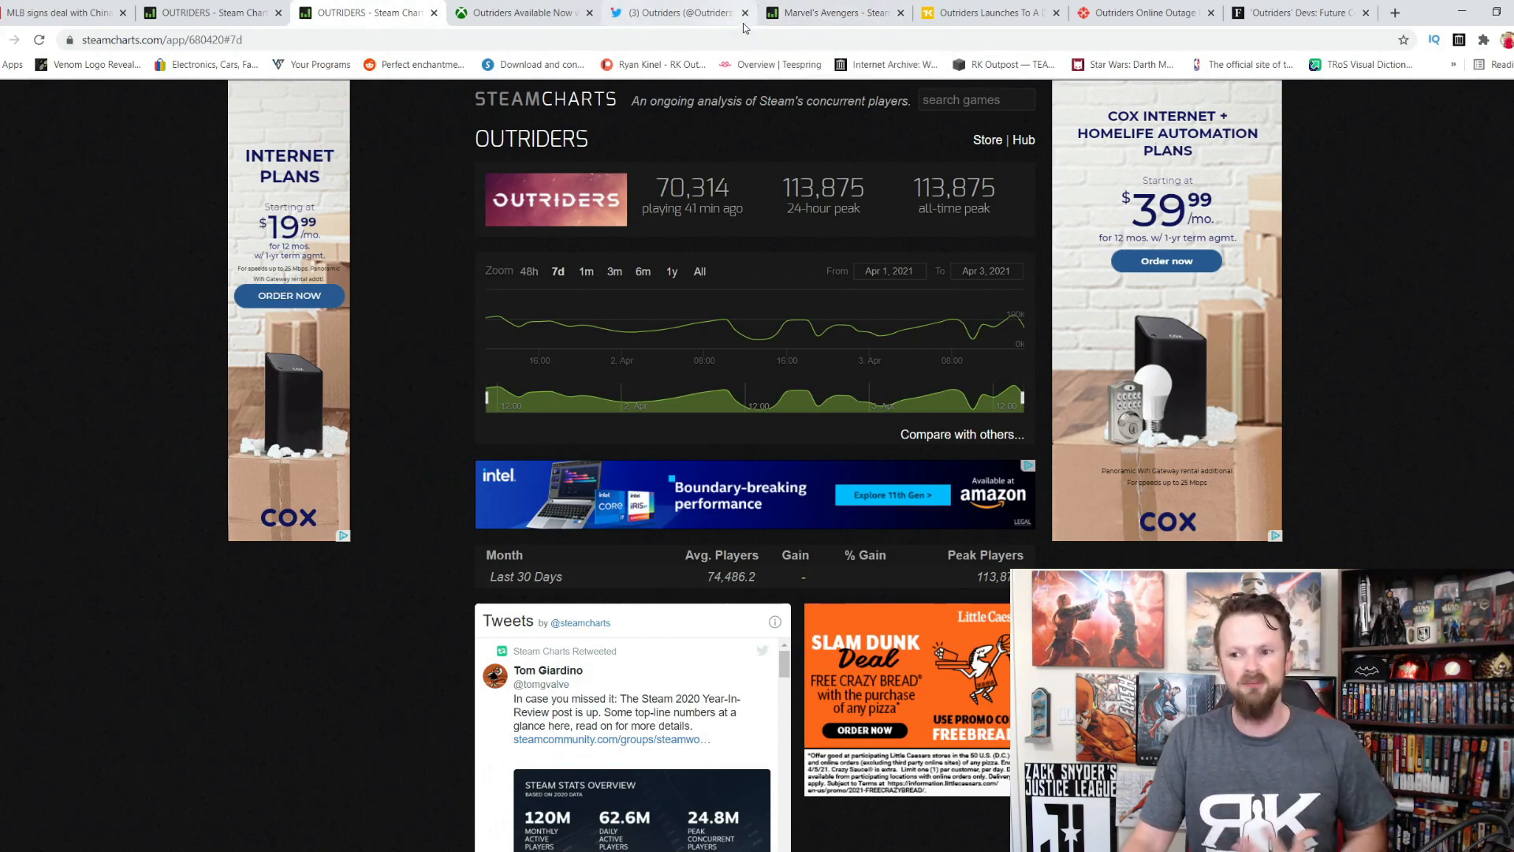
click(831, 12)
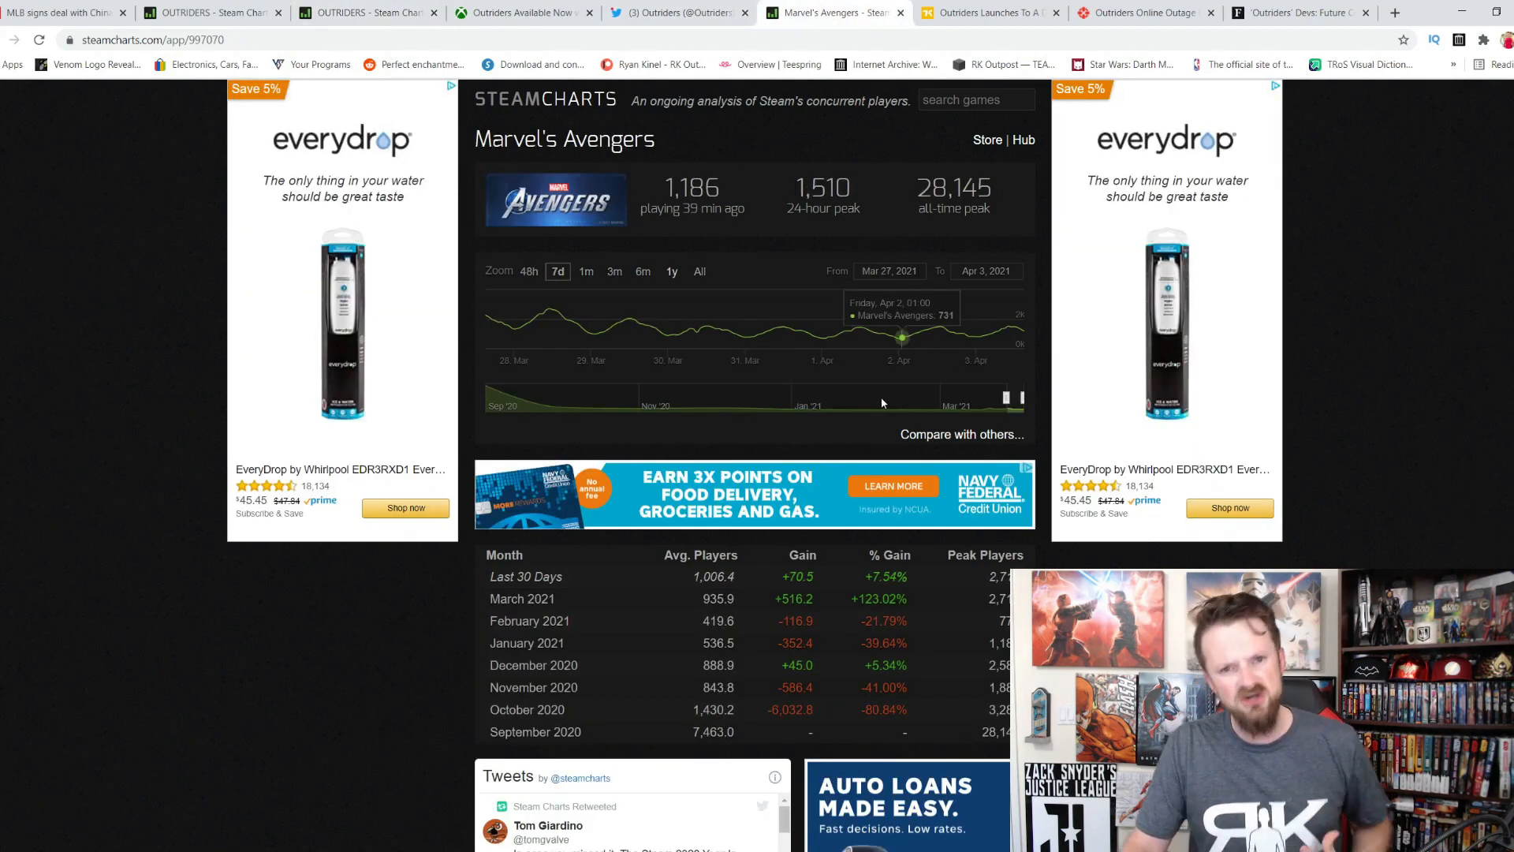
click(367, 12)
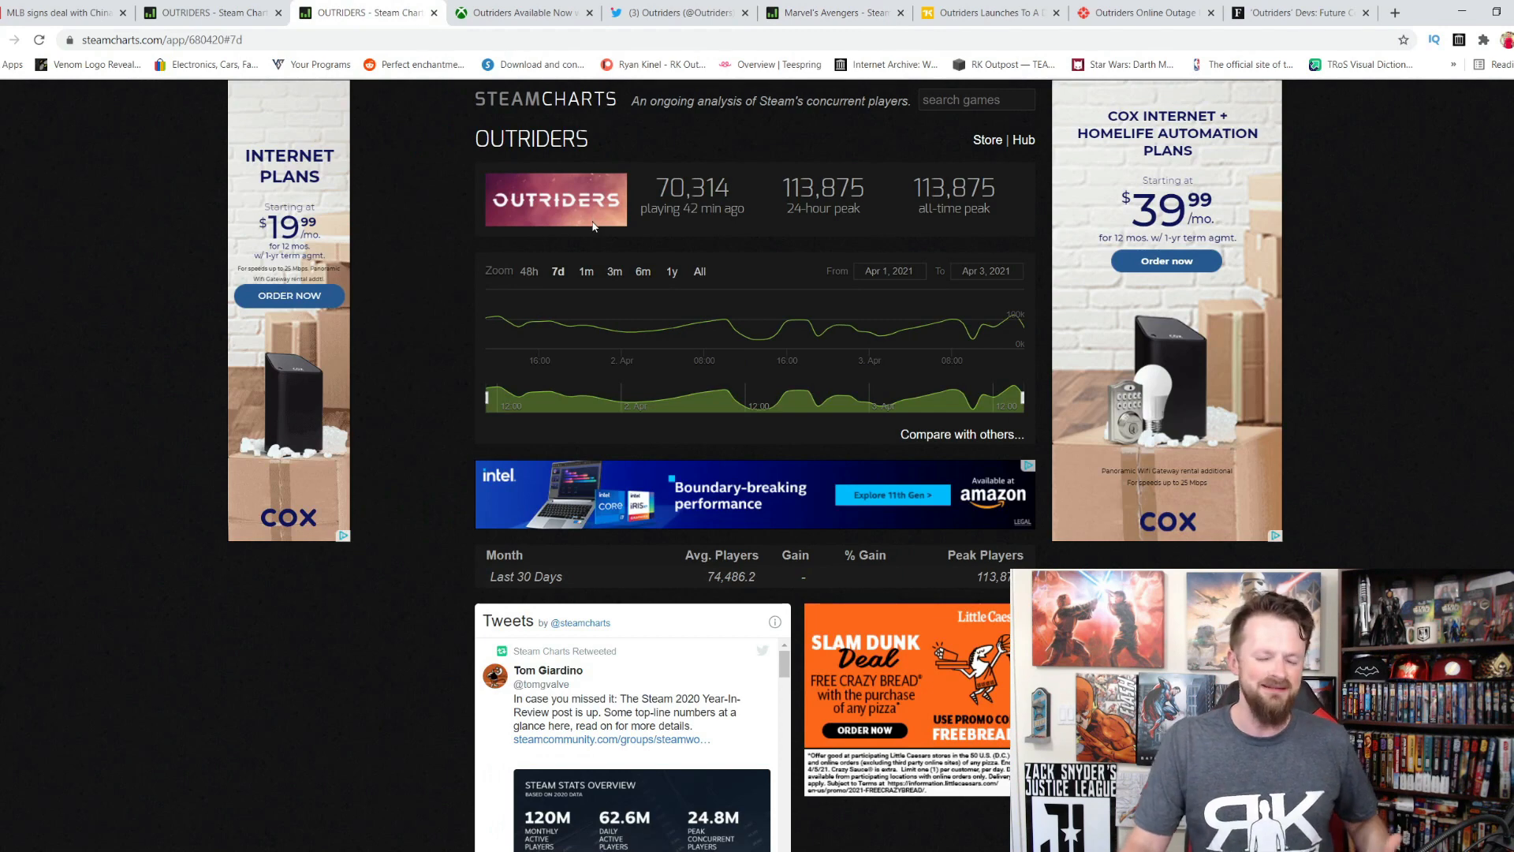
mouse_move(1227, 35)
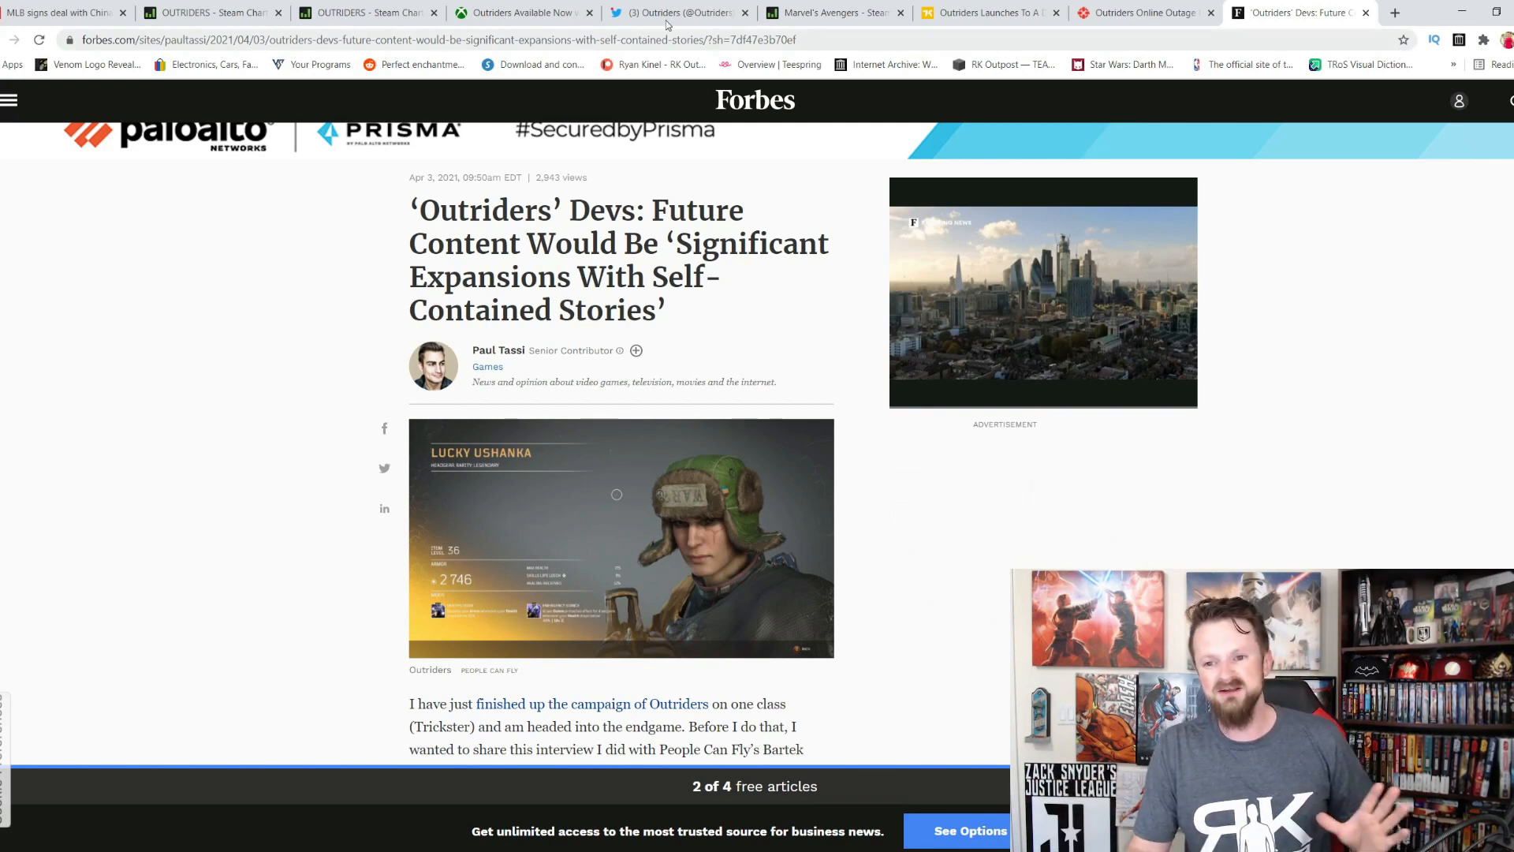
Step: Leave Forbes for the Outriders SteamCharts chart with 70,314 players and a 113,875 peak
click(368, 13)
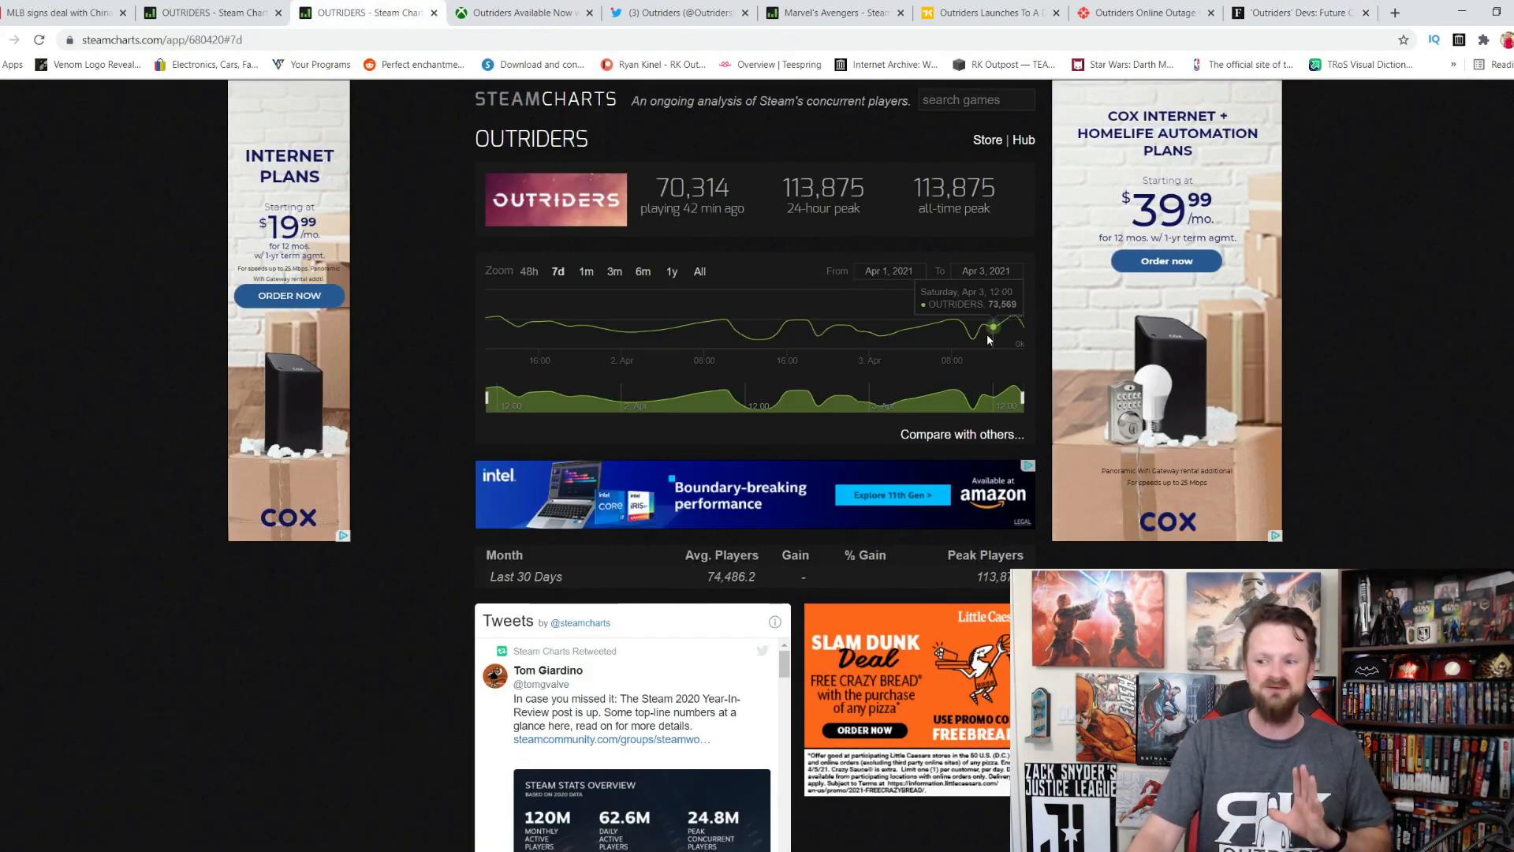
mouse_move(1014, 329)
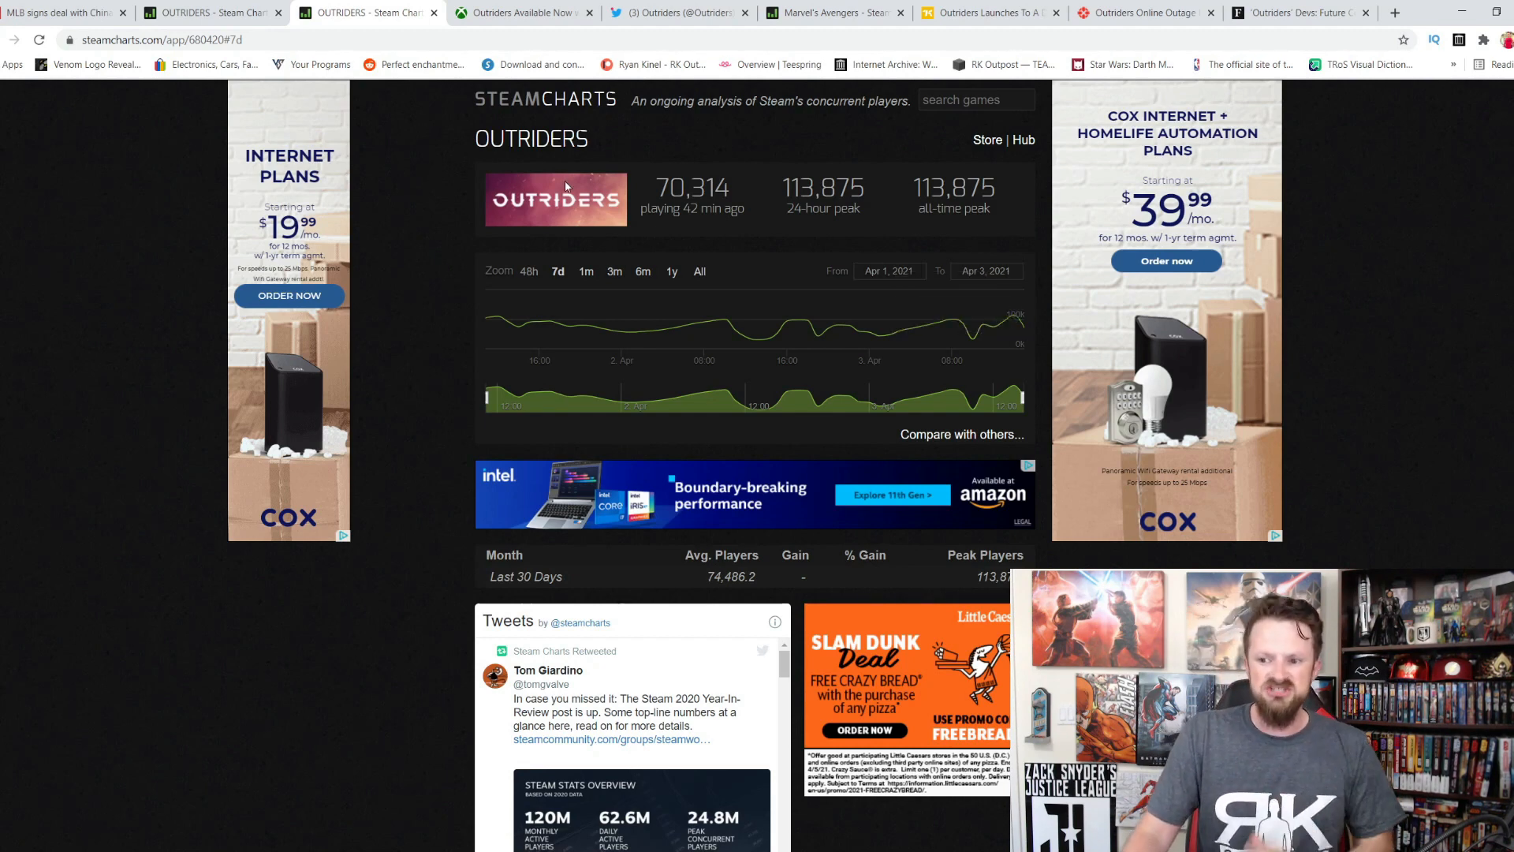
mouse_move(530, 139)
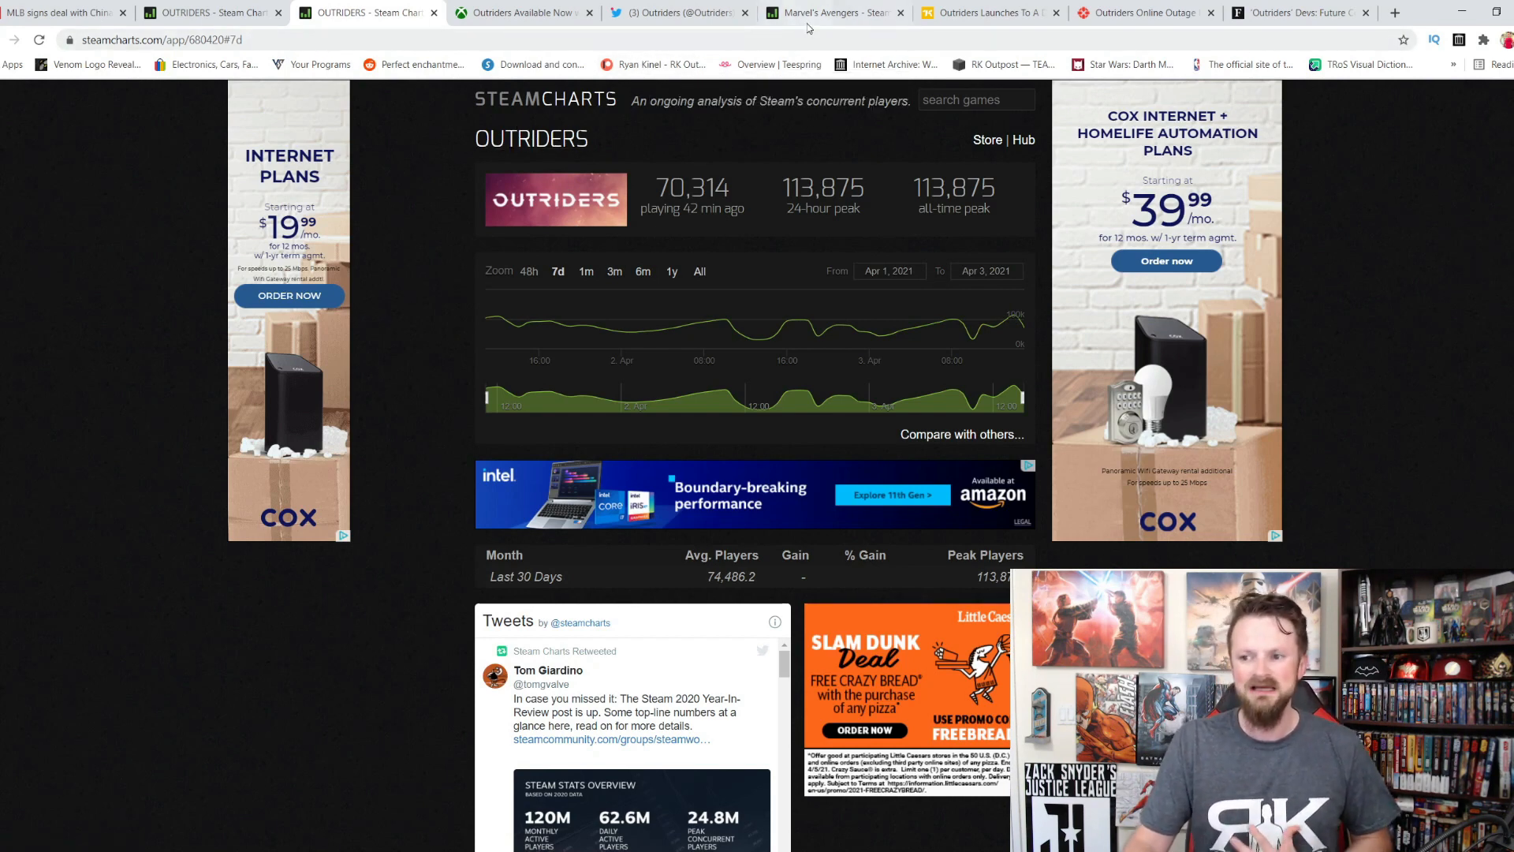
click(831, 13)
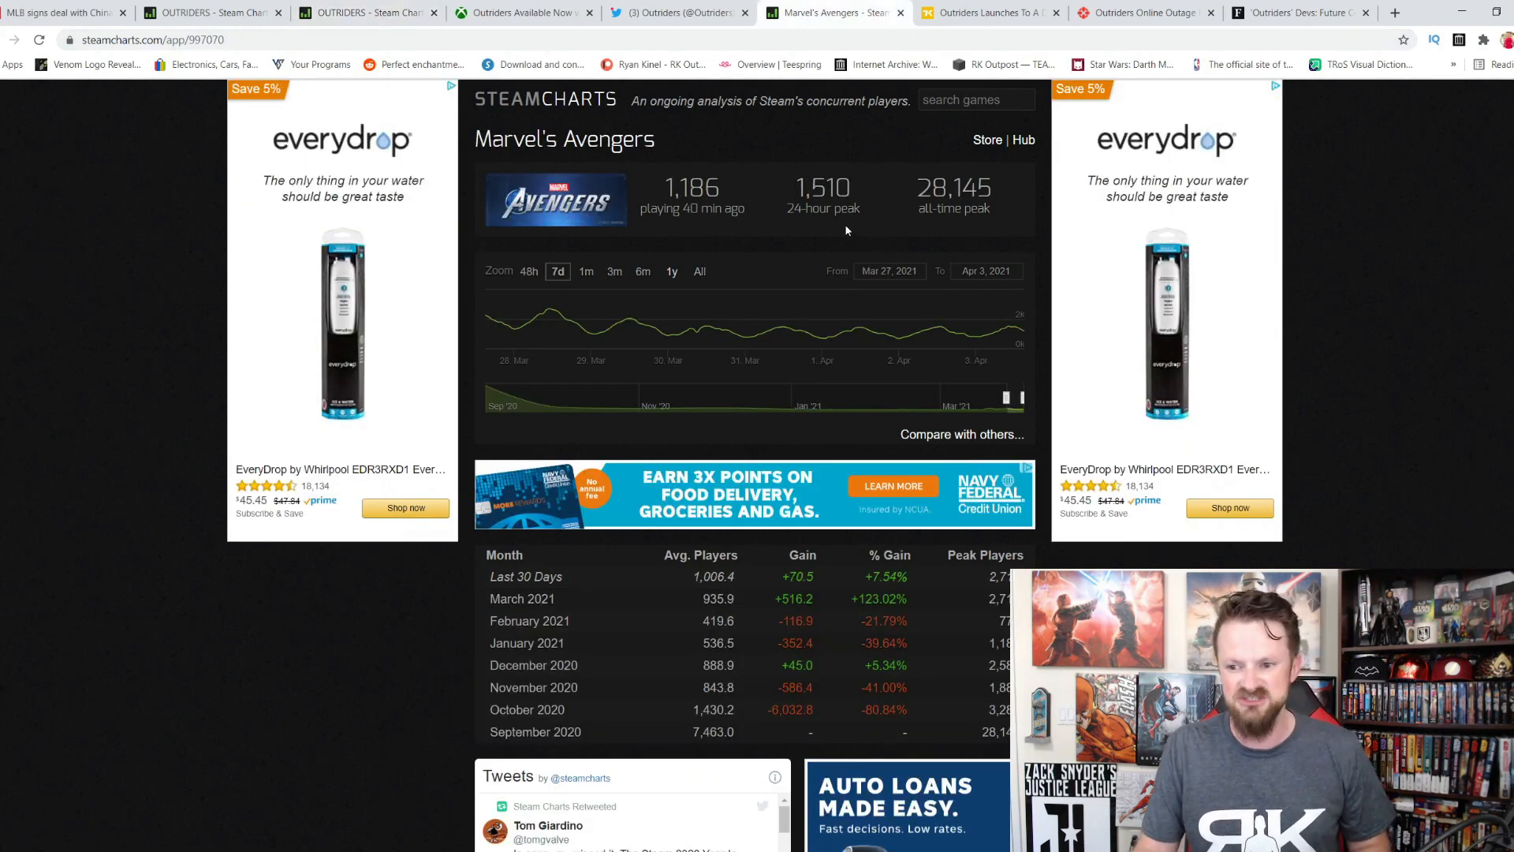
click(367, 12)
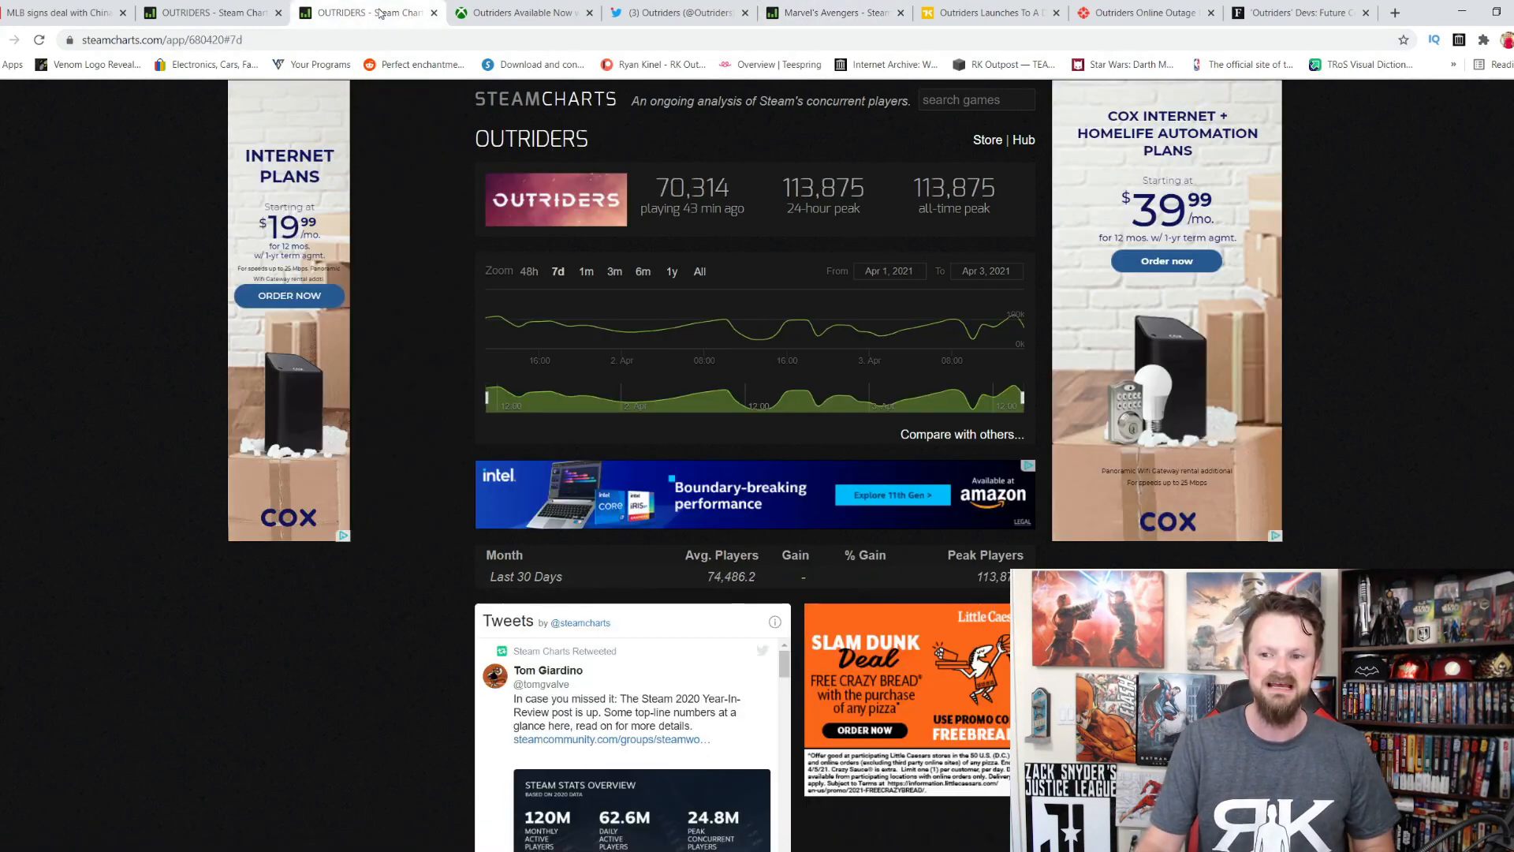